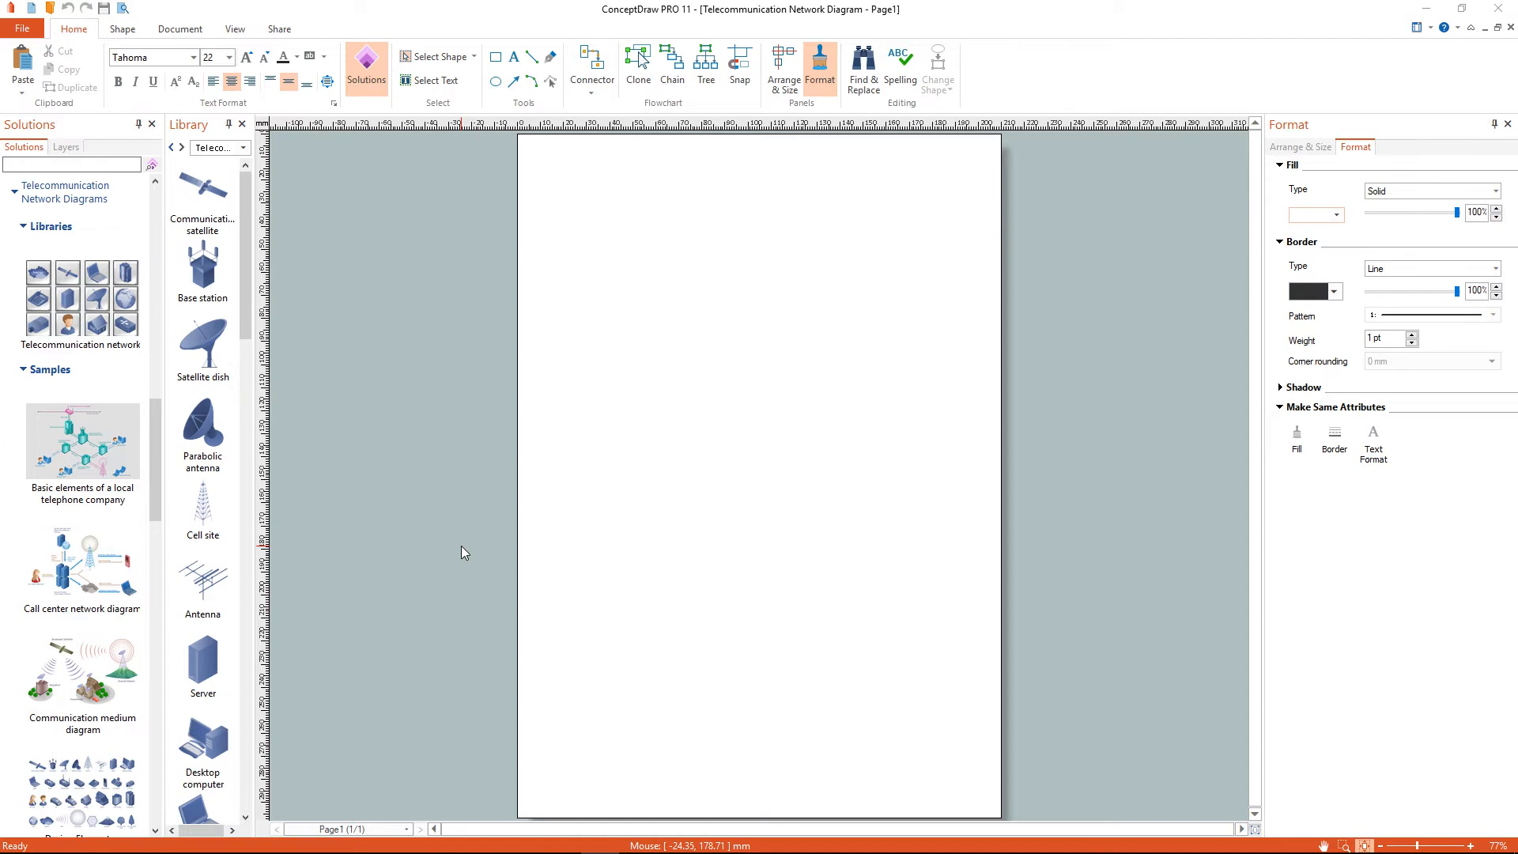
Set the page size to A3 in landscape orientation (420 × 297 mm)
click(180, 29)
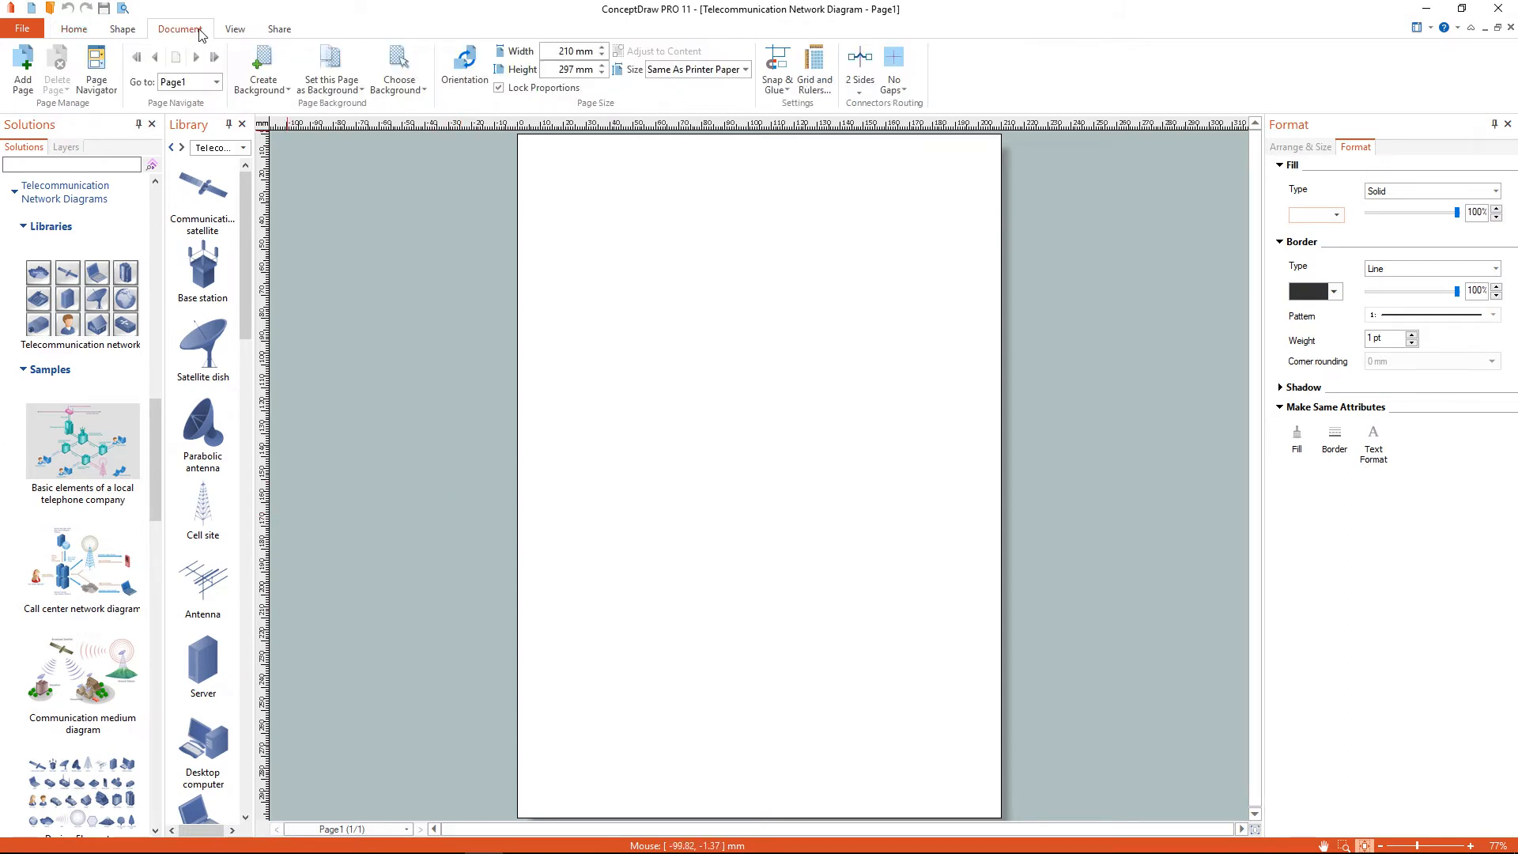
click(745, 70)
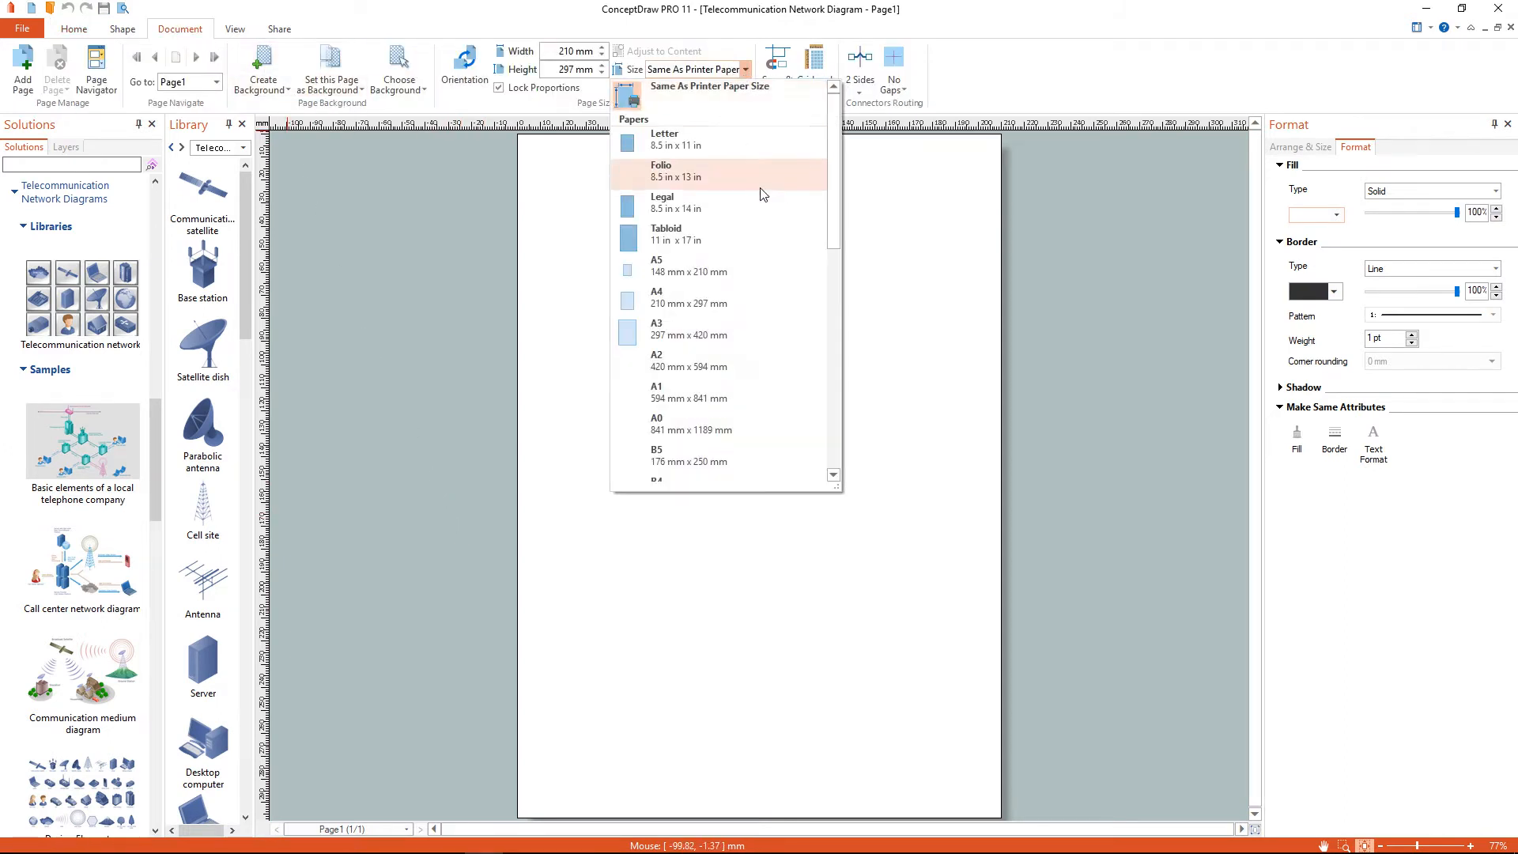
click(657, 328)
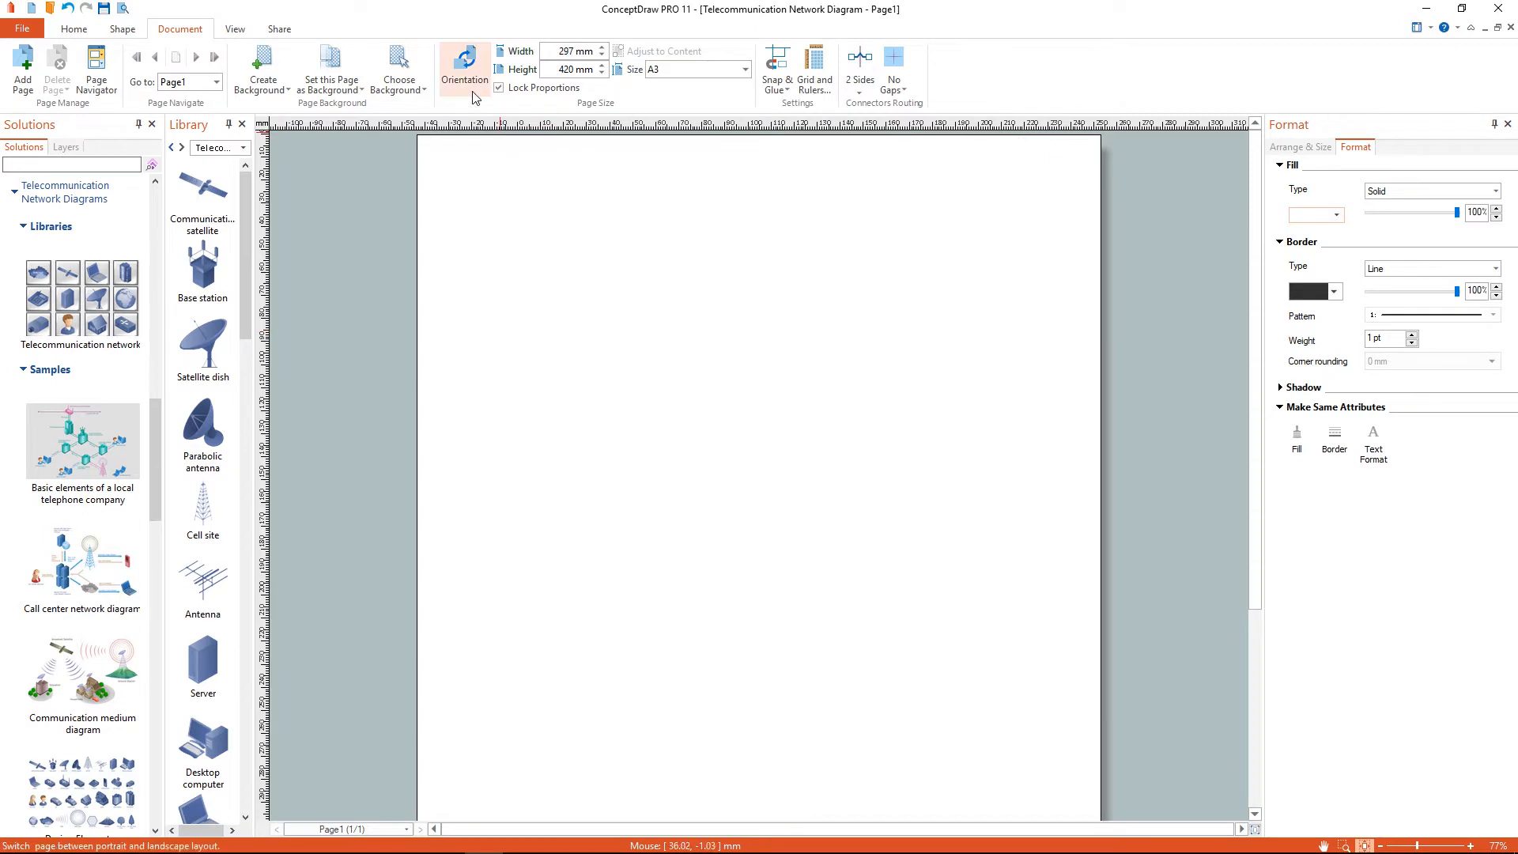
click(465, 64)
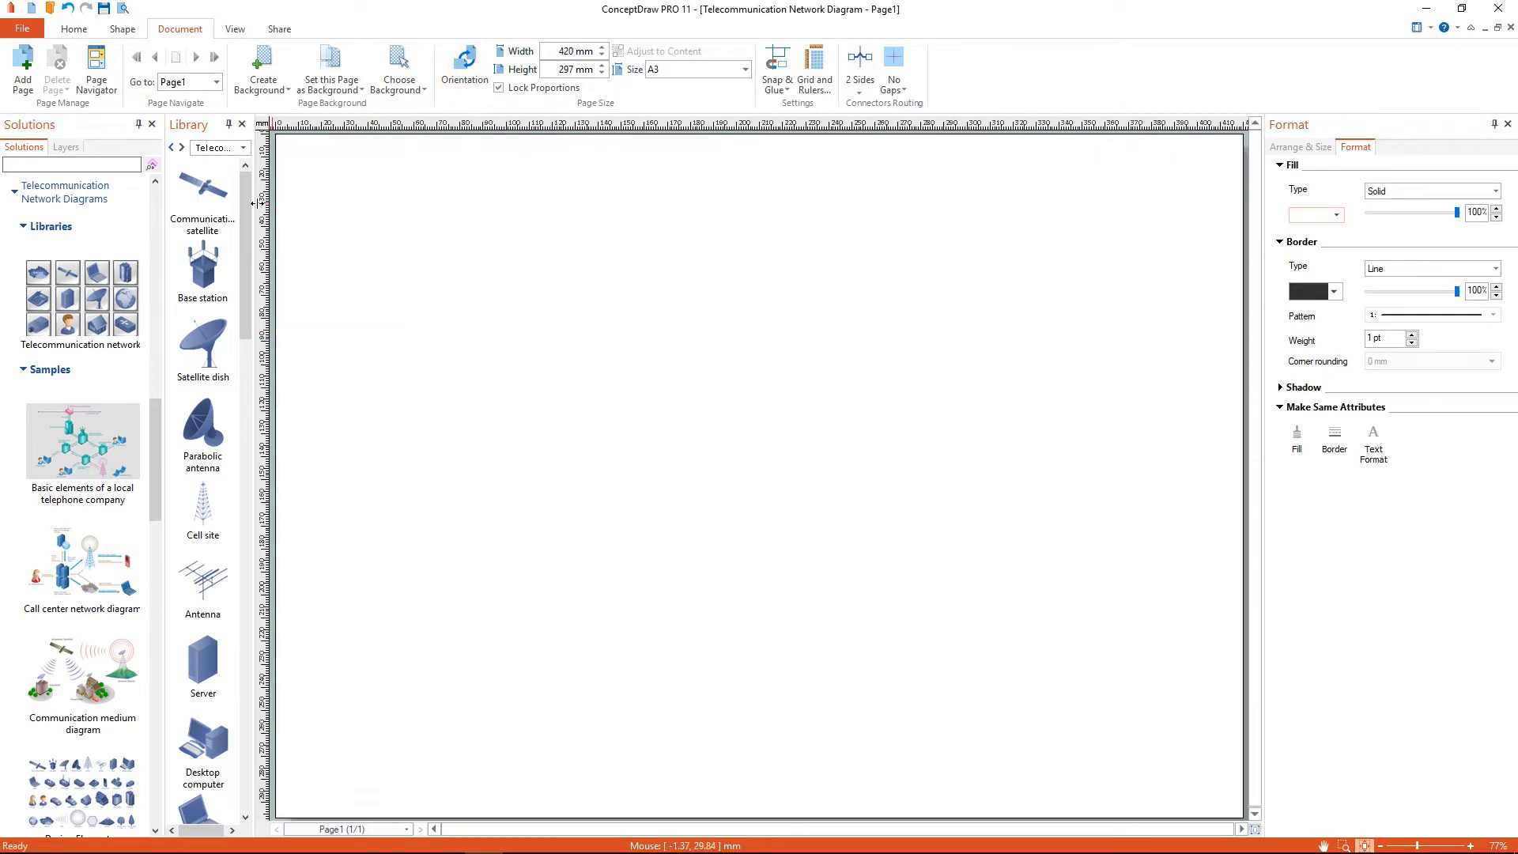
Place an enlarged communication satellite near the top and two satellite dishes
drag(202, 184, 823, 278)
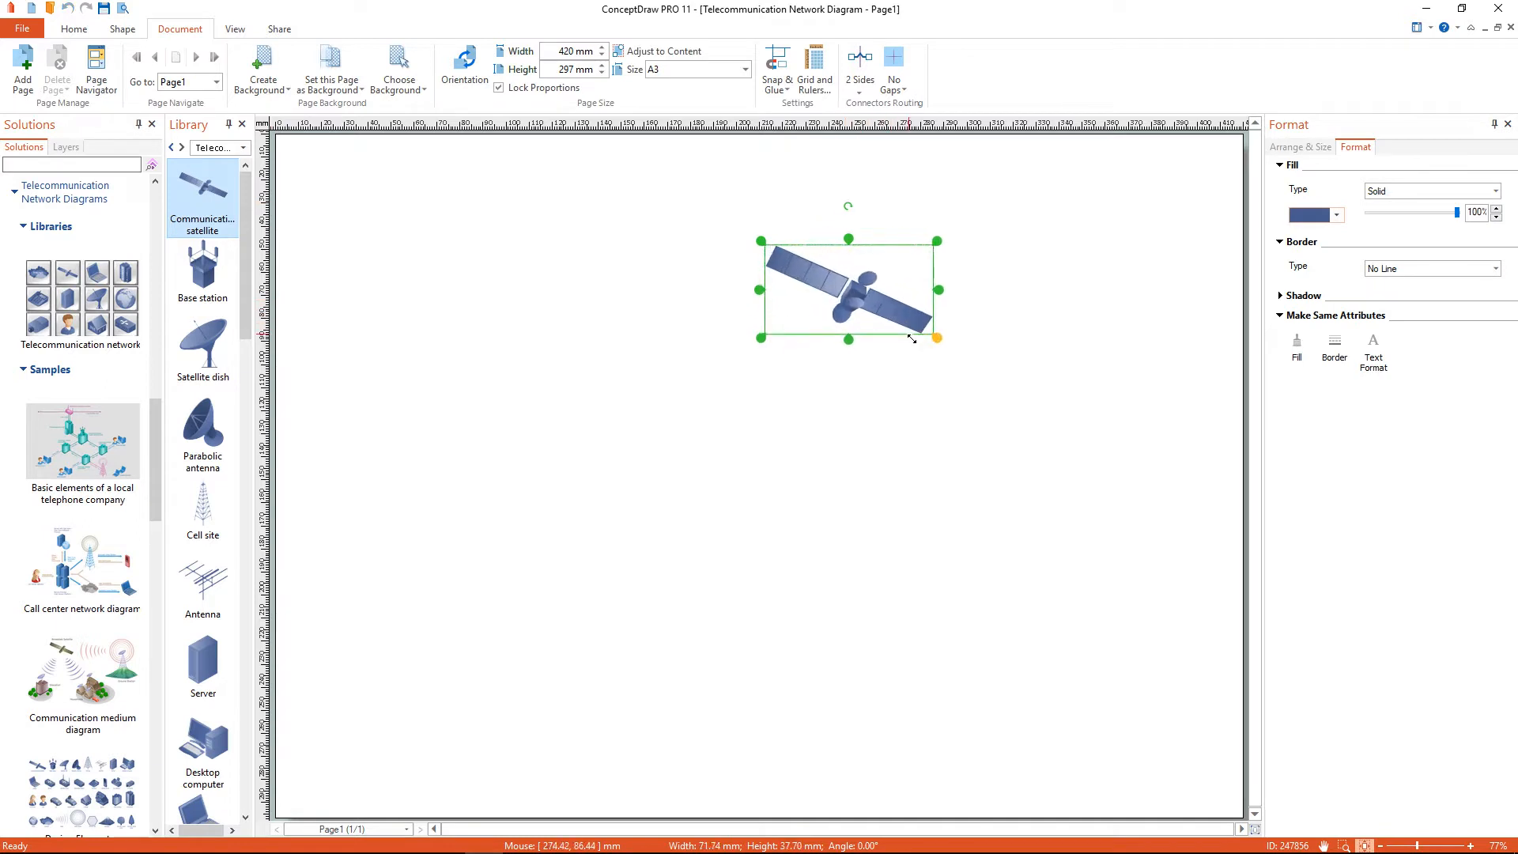
drag(936, 336, 953, 332)
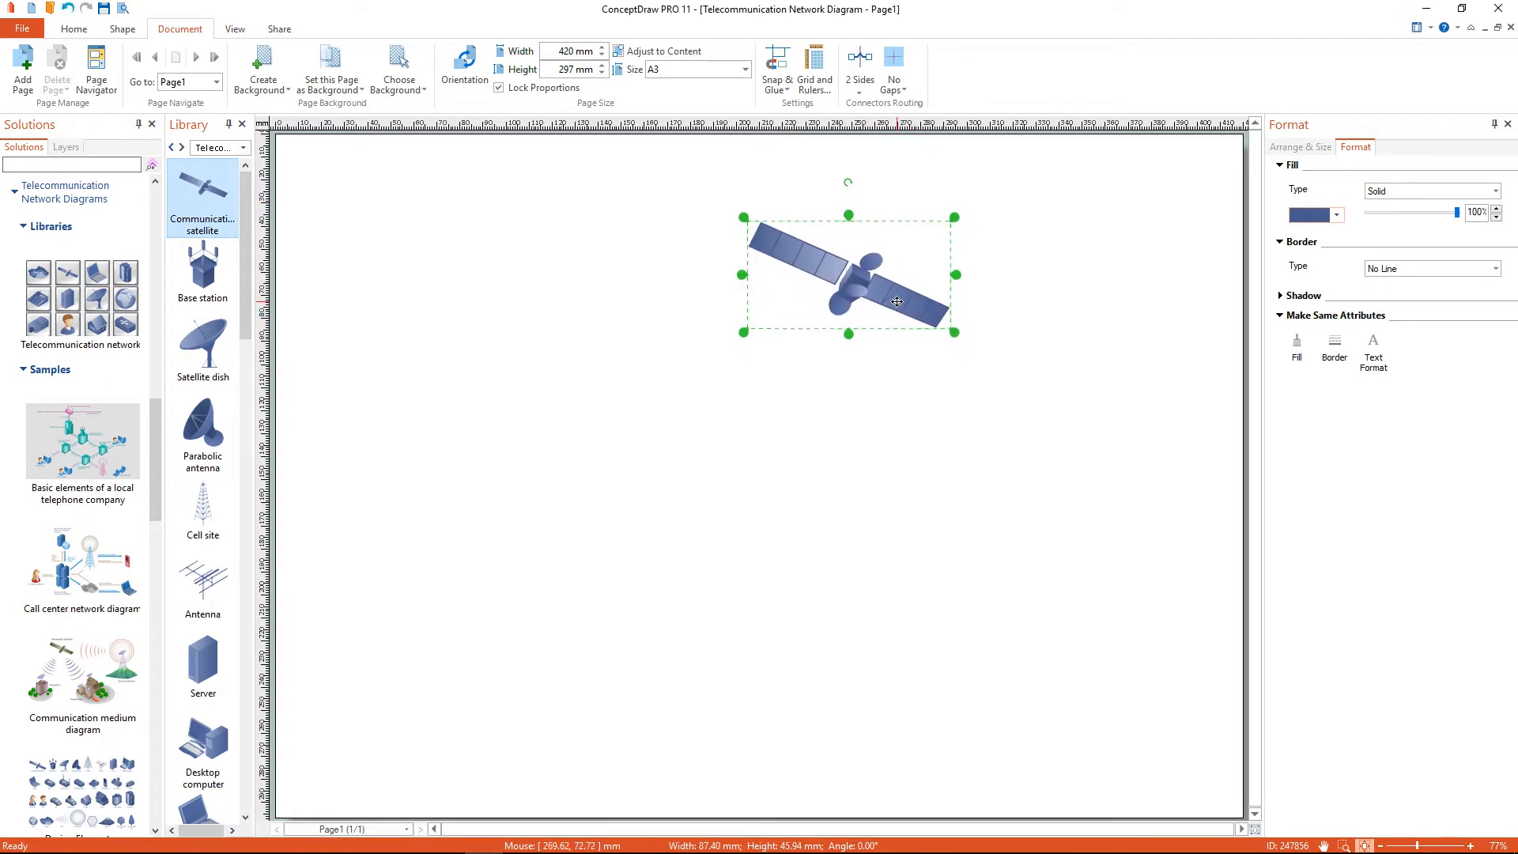
drag(202, 344, 610, 484)
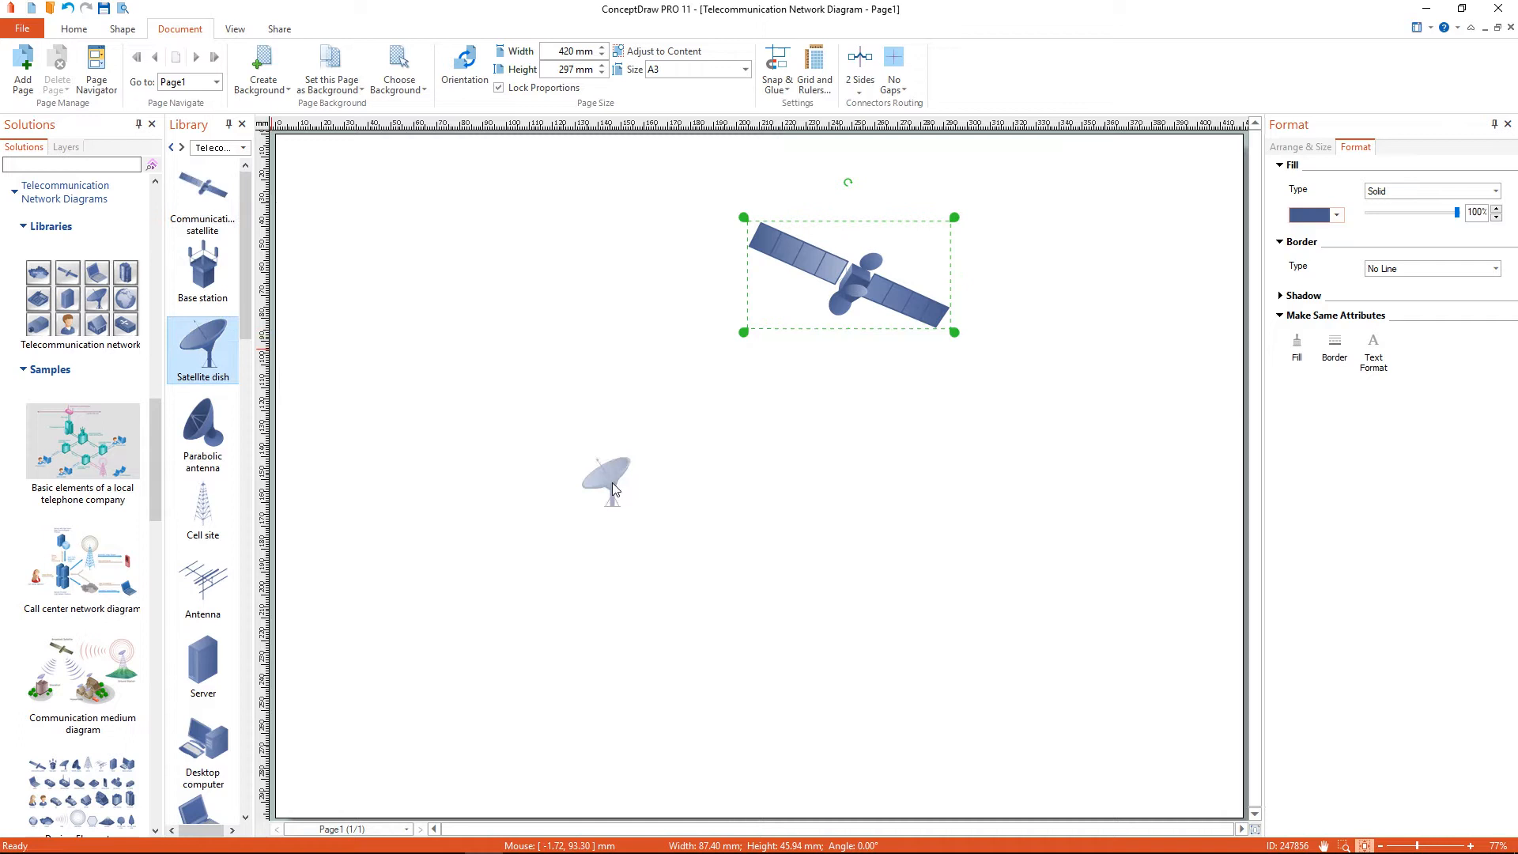
drag(608, 481, 958, 508)
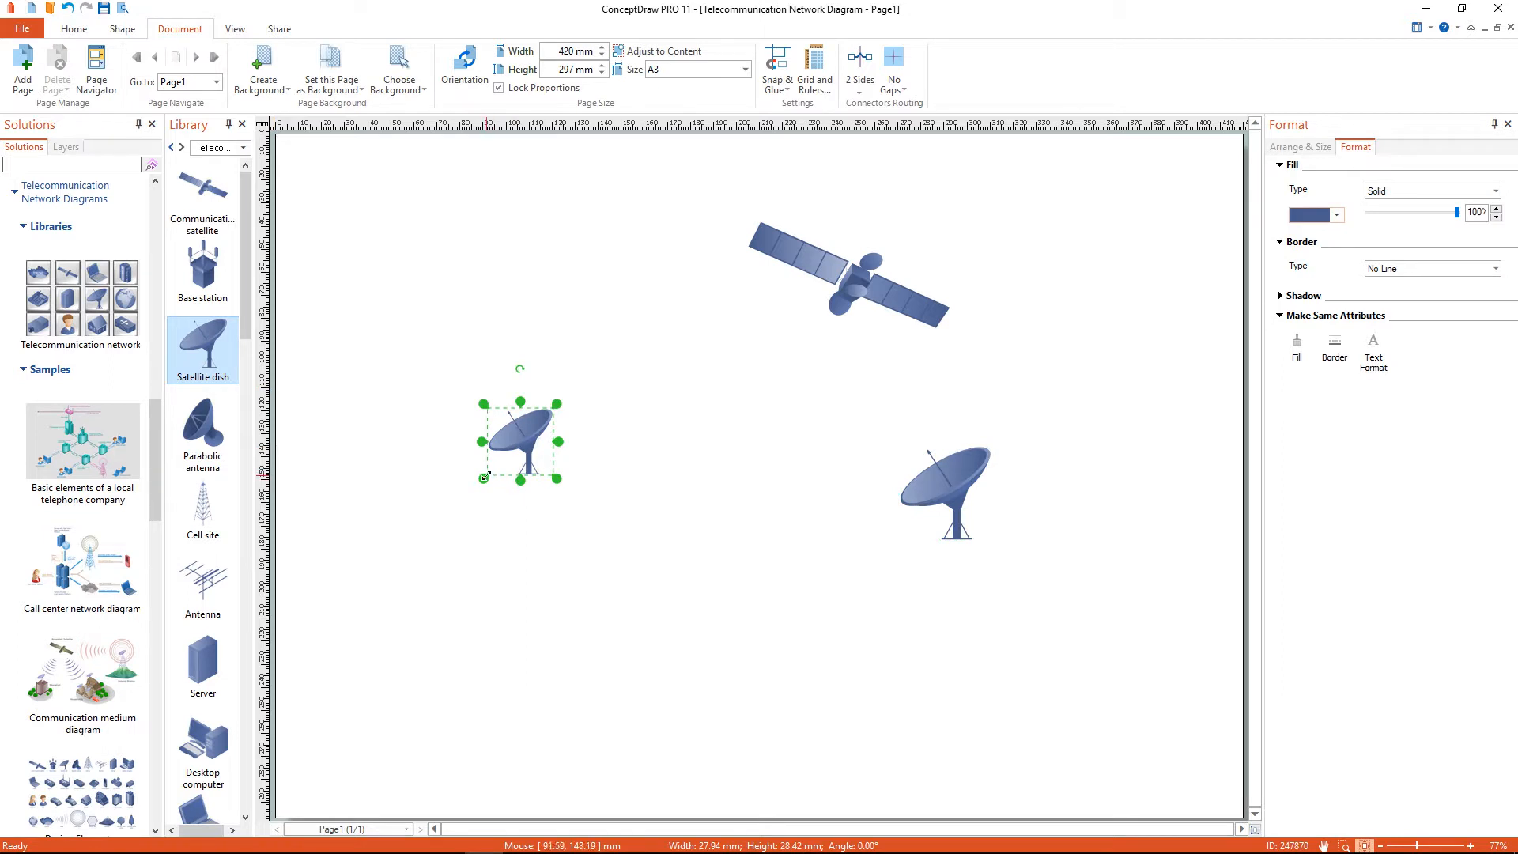
Flip the left dish to face right and add a desktop computer at left
right_click(496, 462)
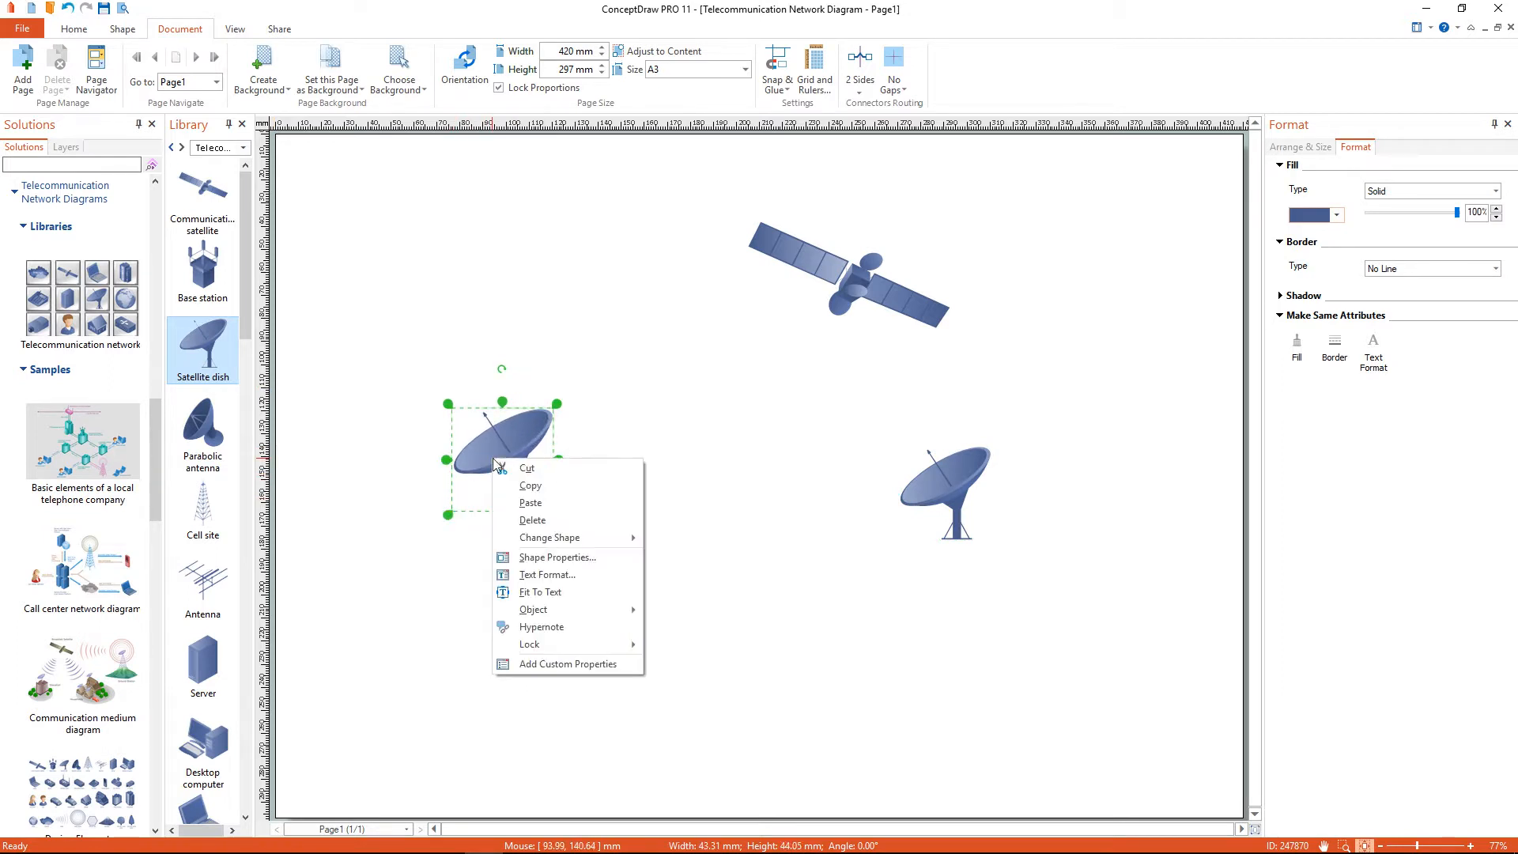
click(533, 610)
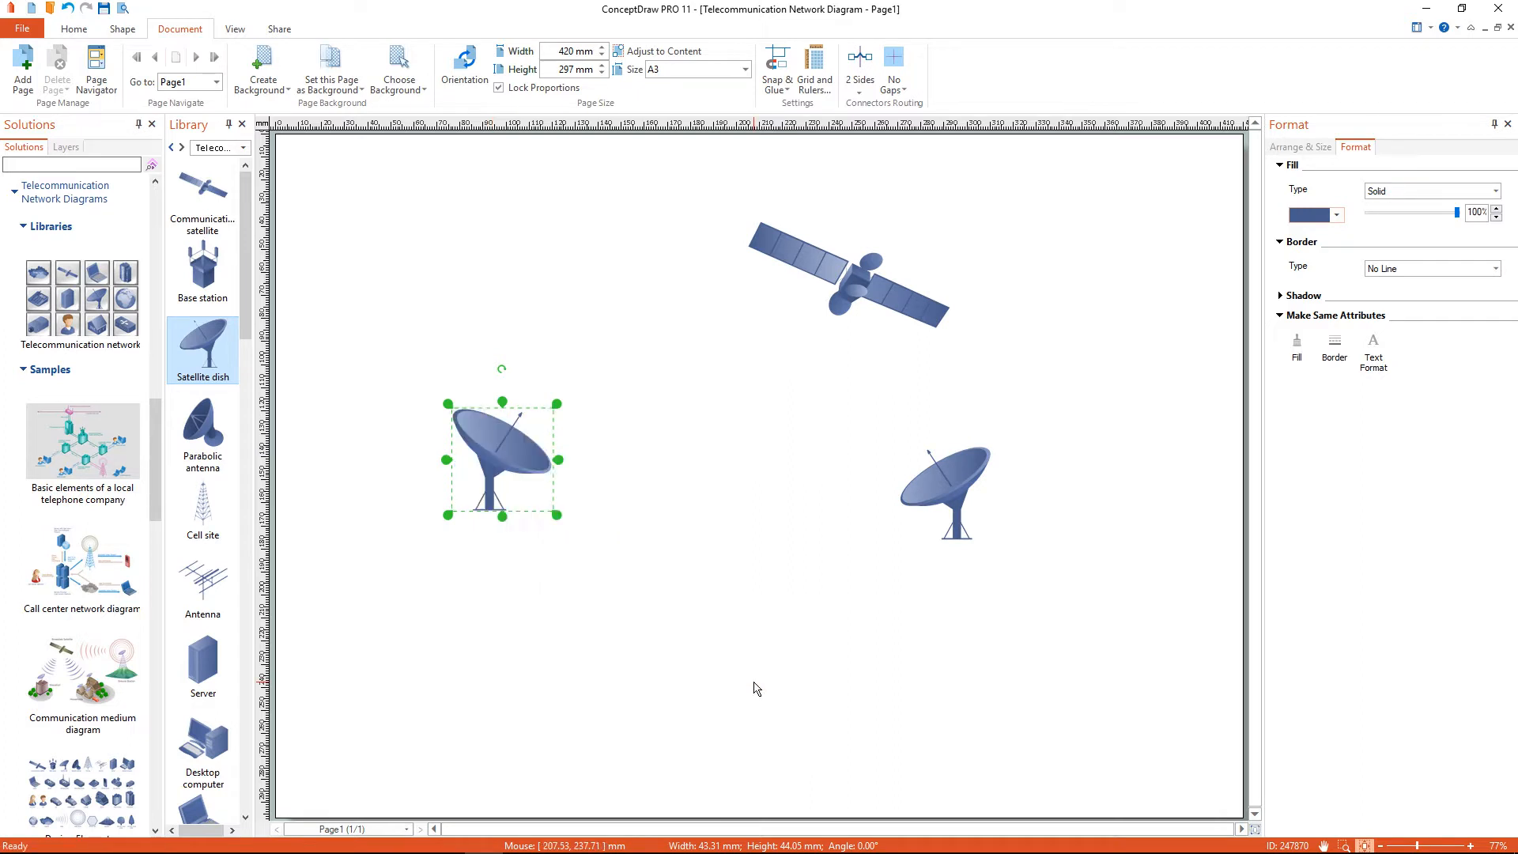
drag(500, 460, 556, 478)
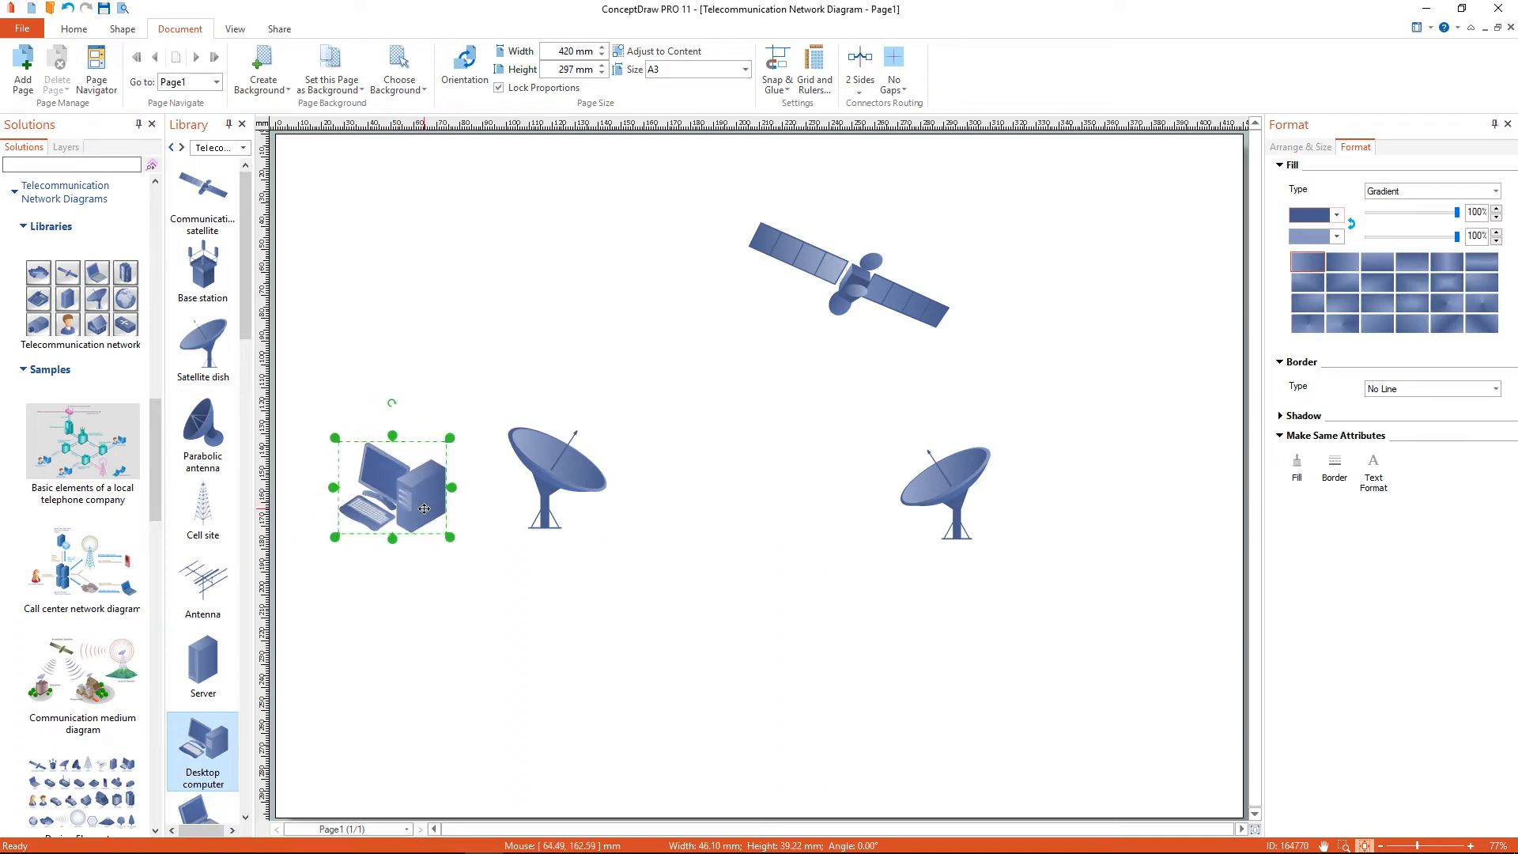
Duplicate the desktop computer into three copies lined up along the page bottom
click(70, 28)
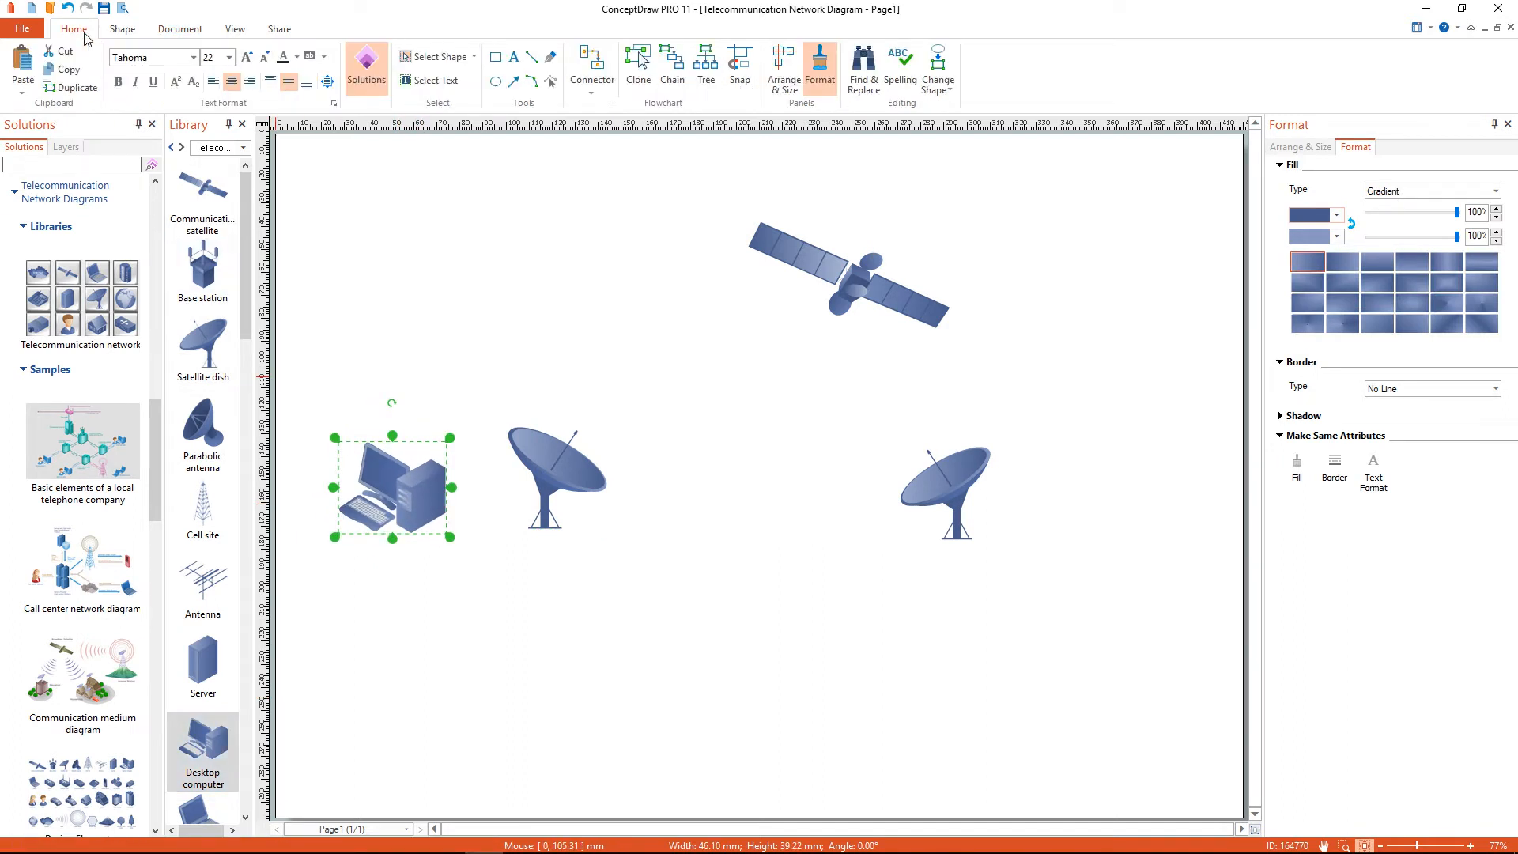
click(58, 84)
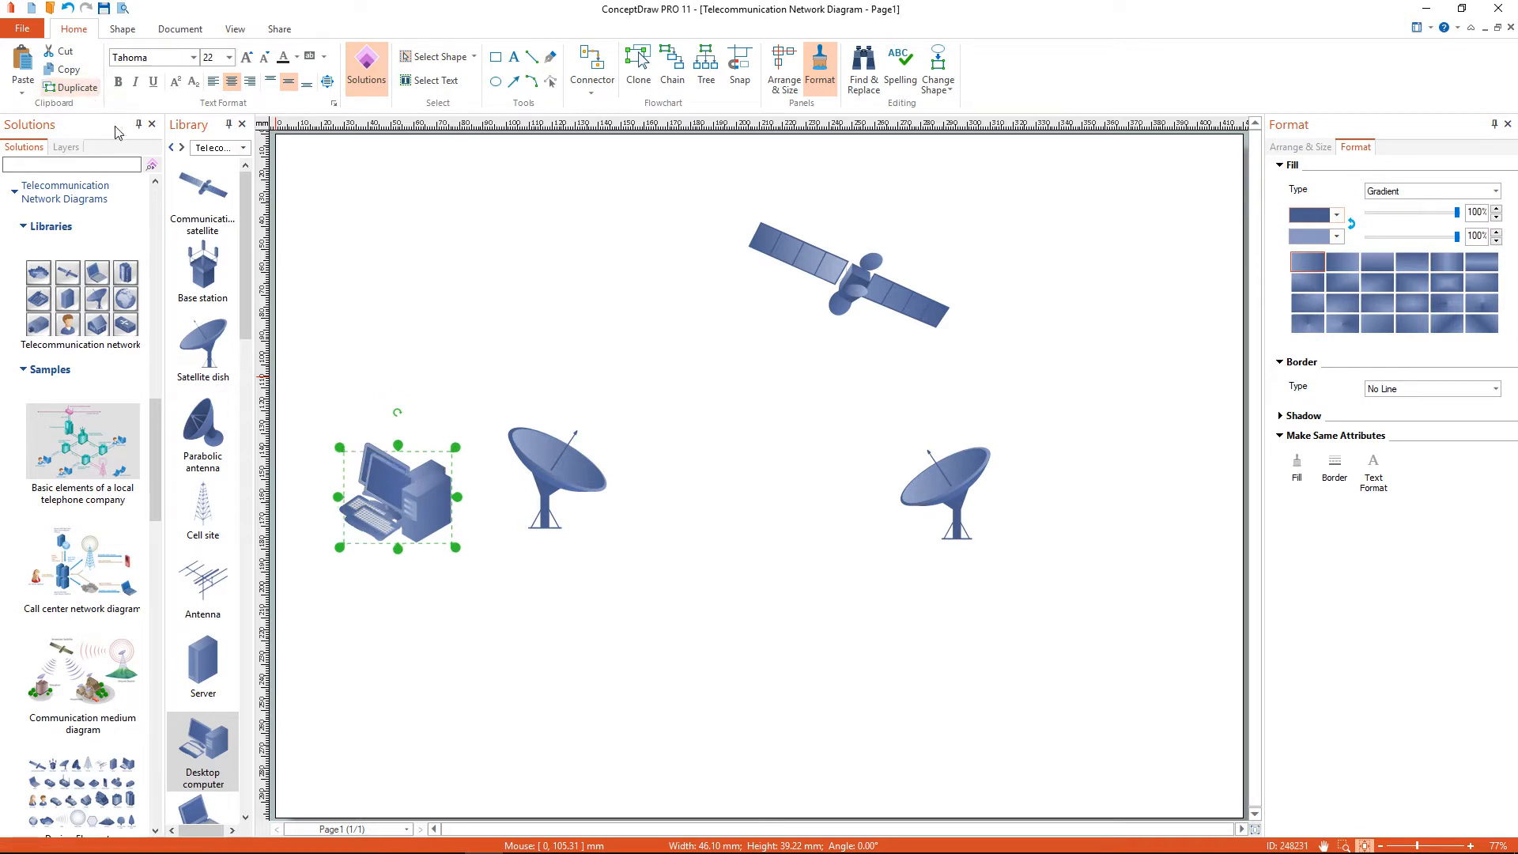
drag(395, 493, 729, 677)
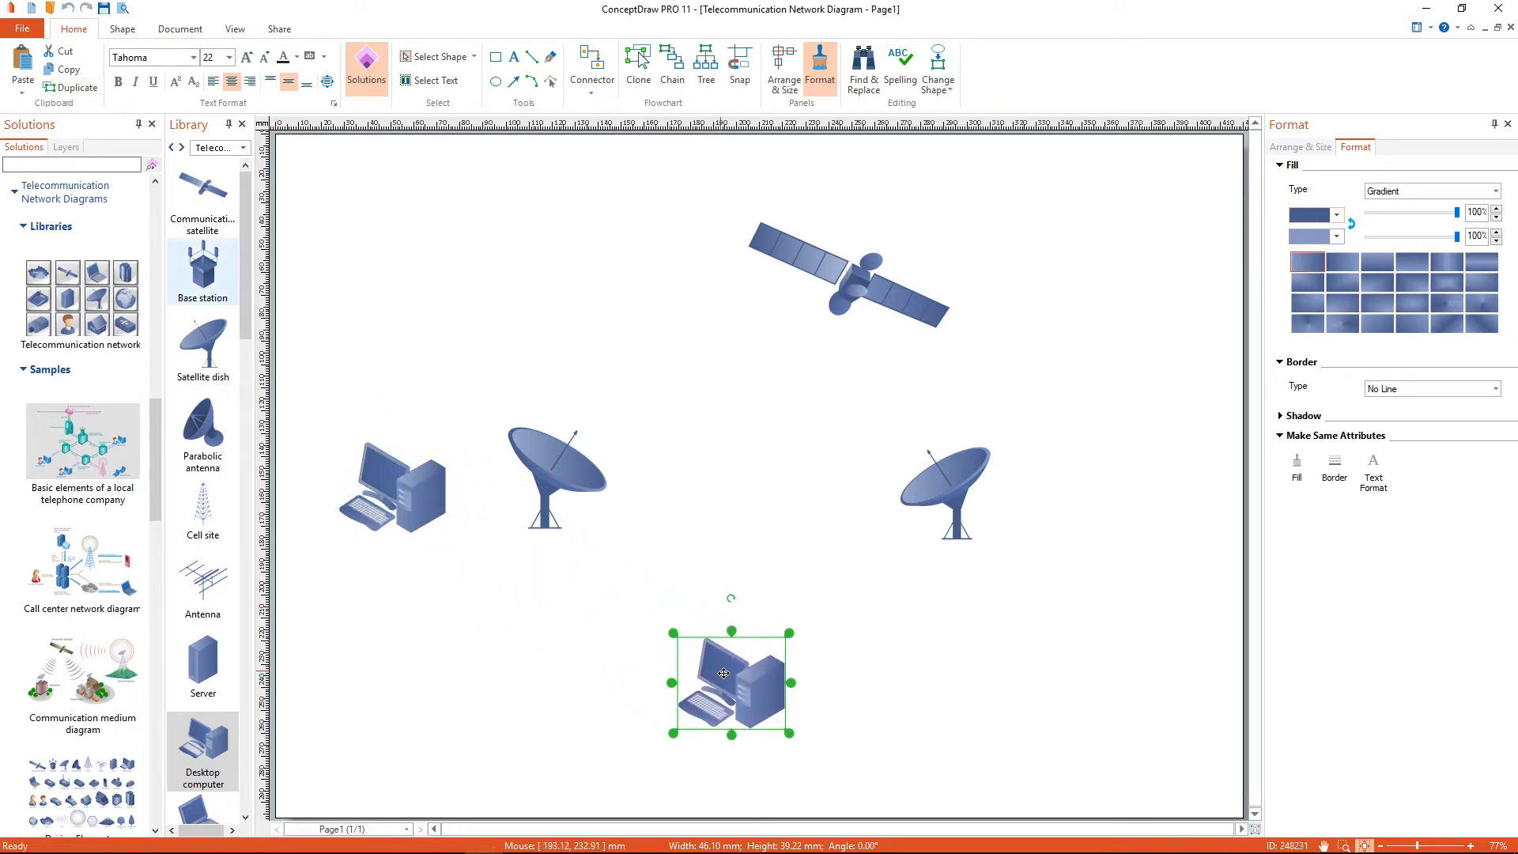
drag(731, 678, 763, 697)
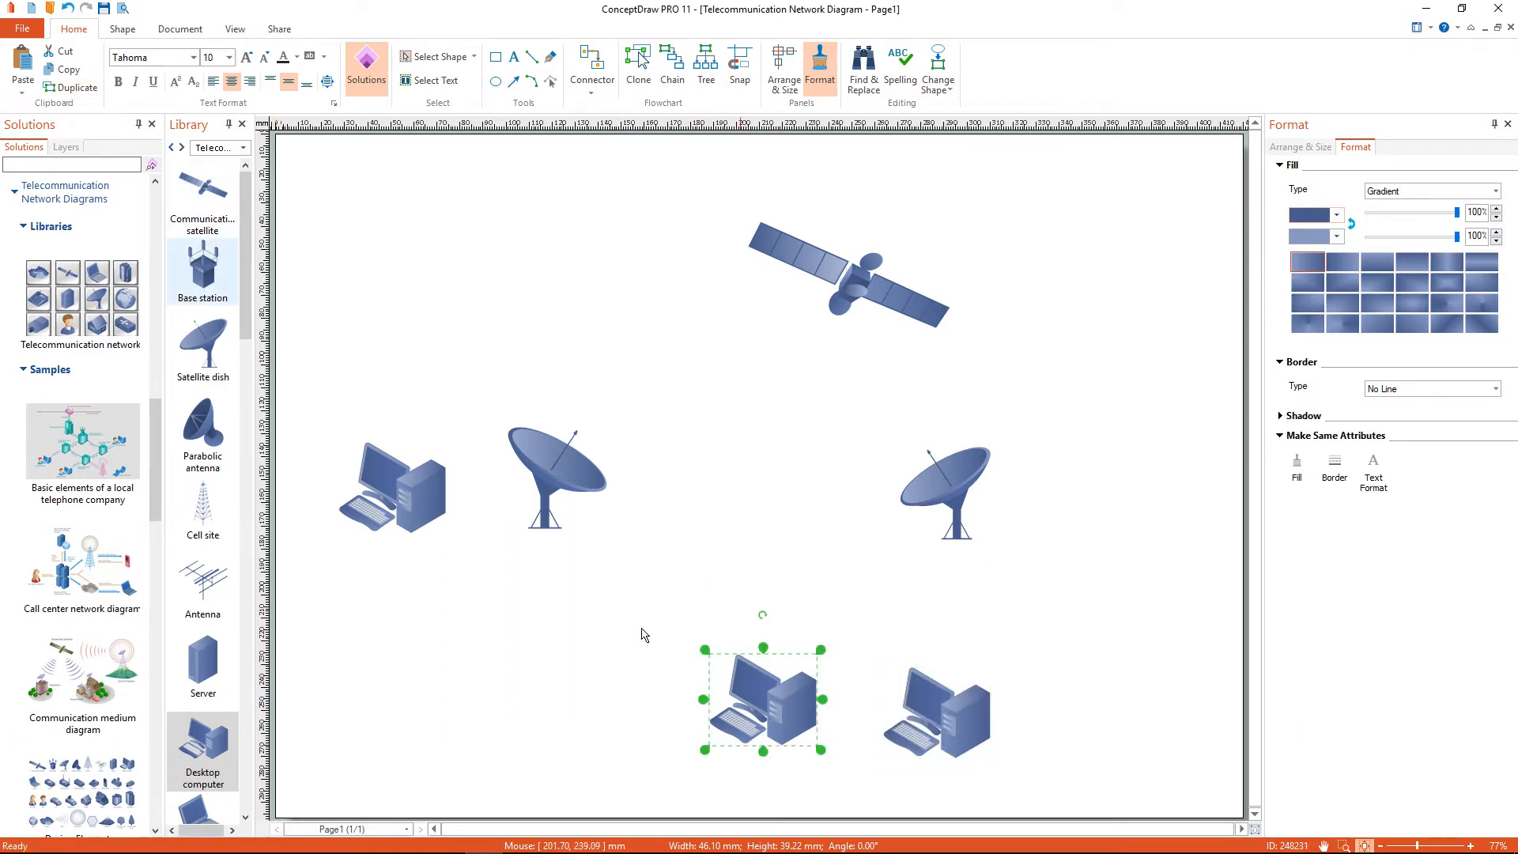
drag(763, 699, 775, 707)
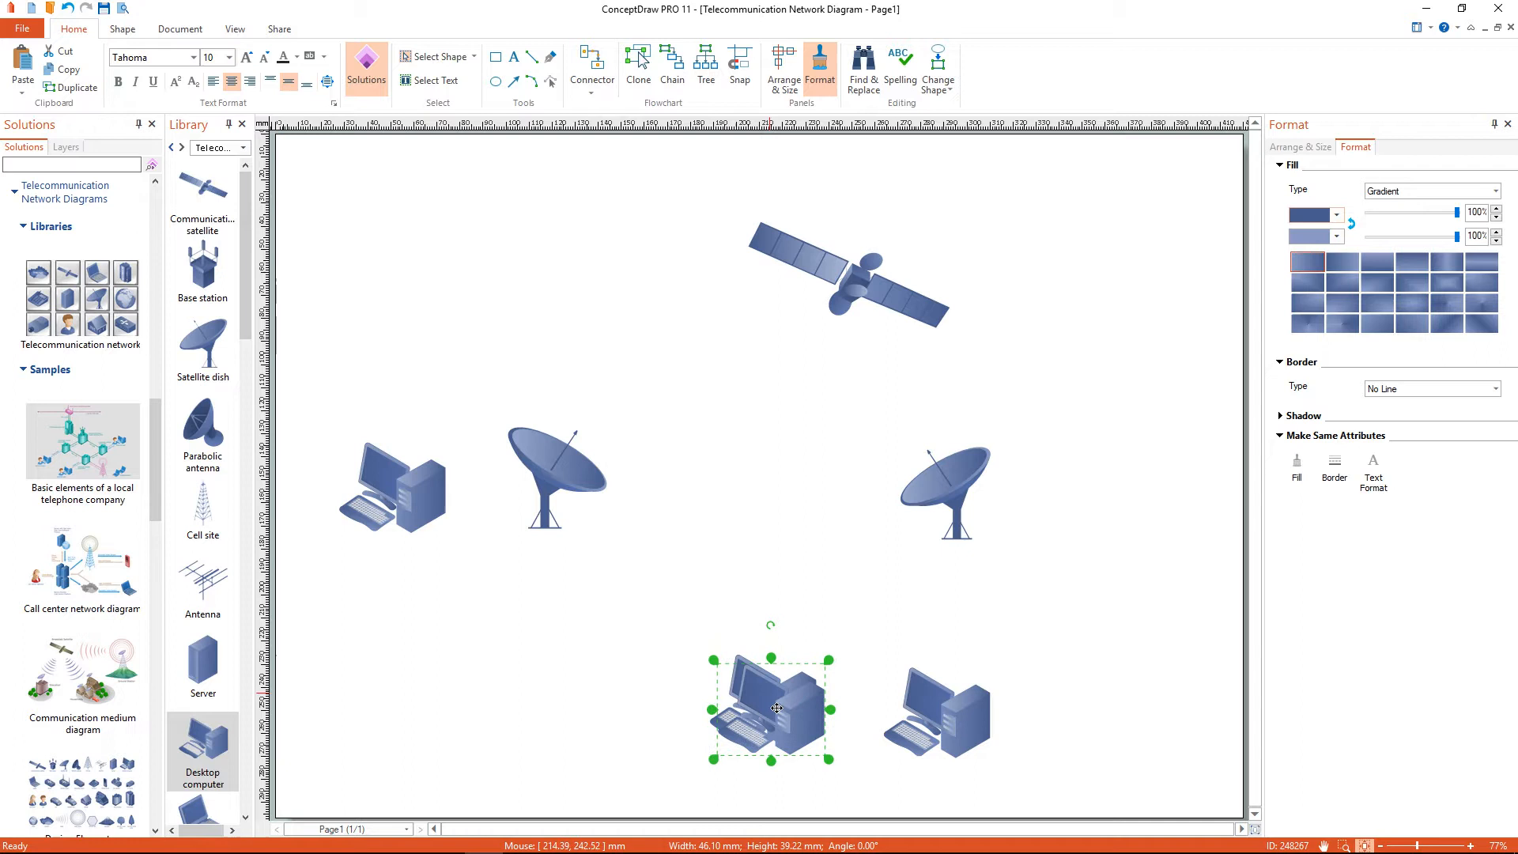
drag(769, 707, 1118, 717)
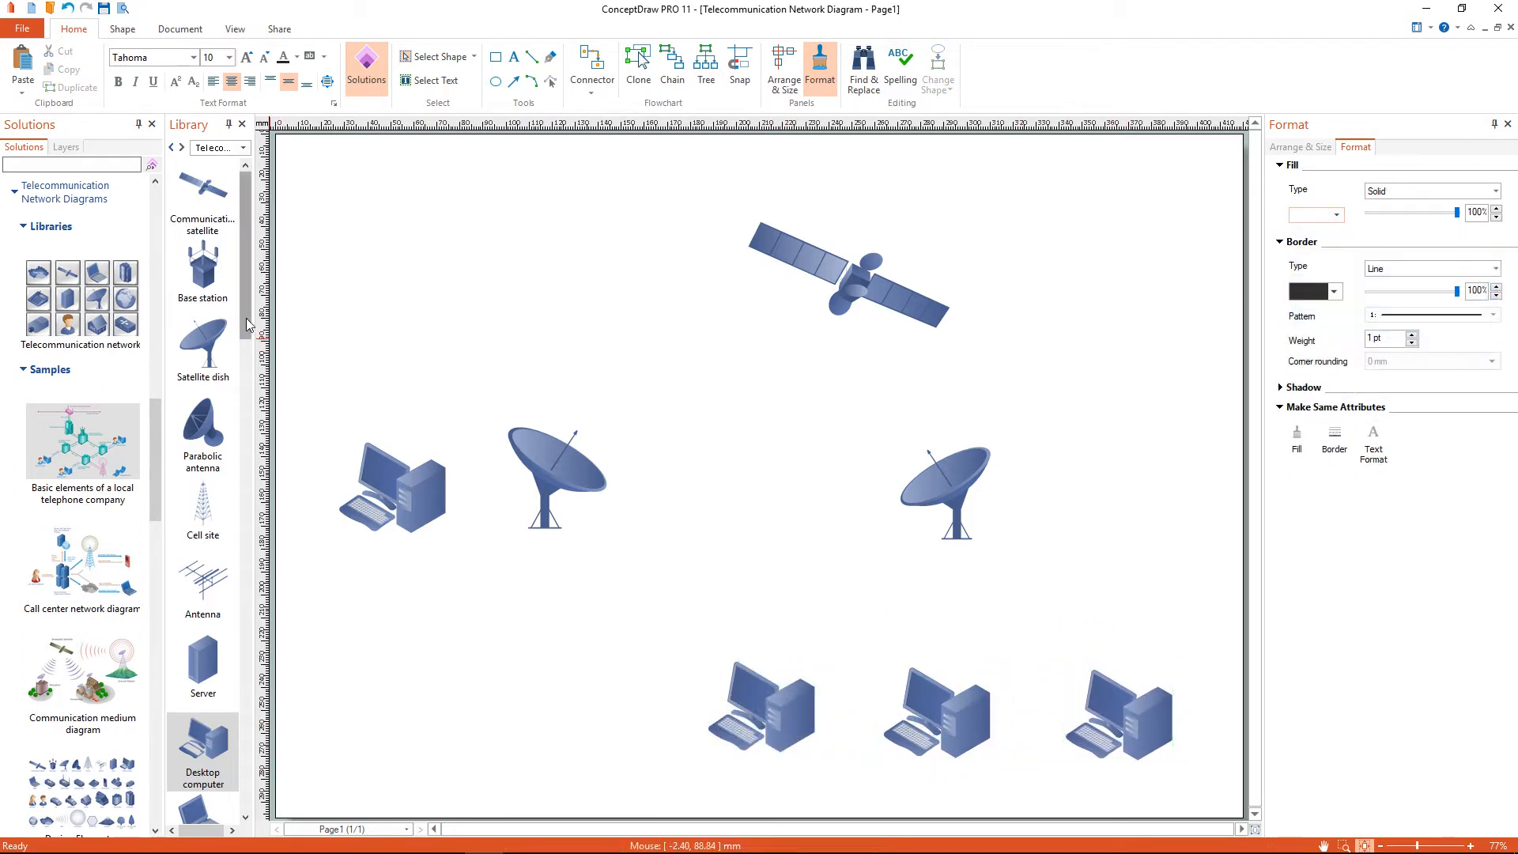
Place the Internet cloud shape from the Telecommunication library at the lower left
scroll(down, 3)
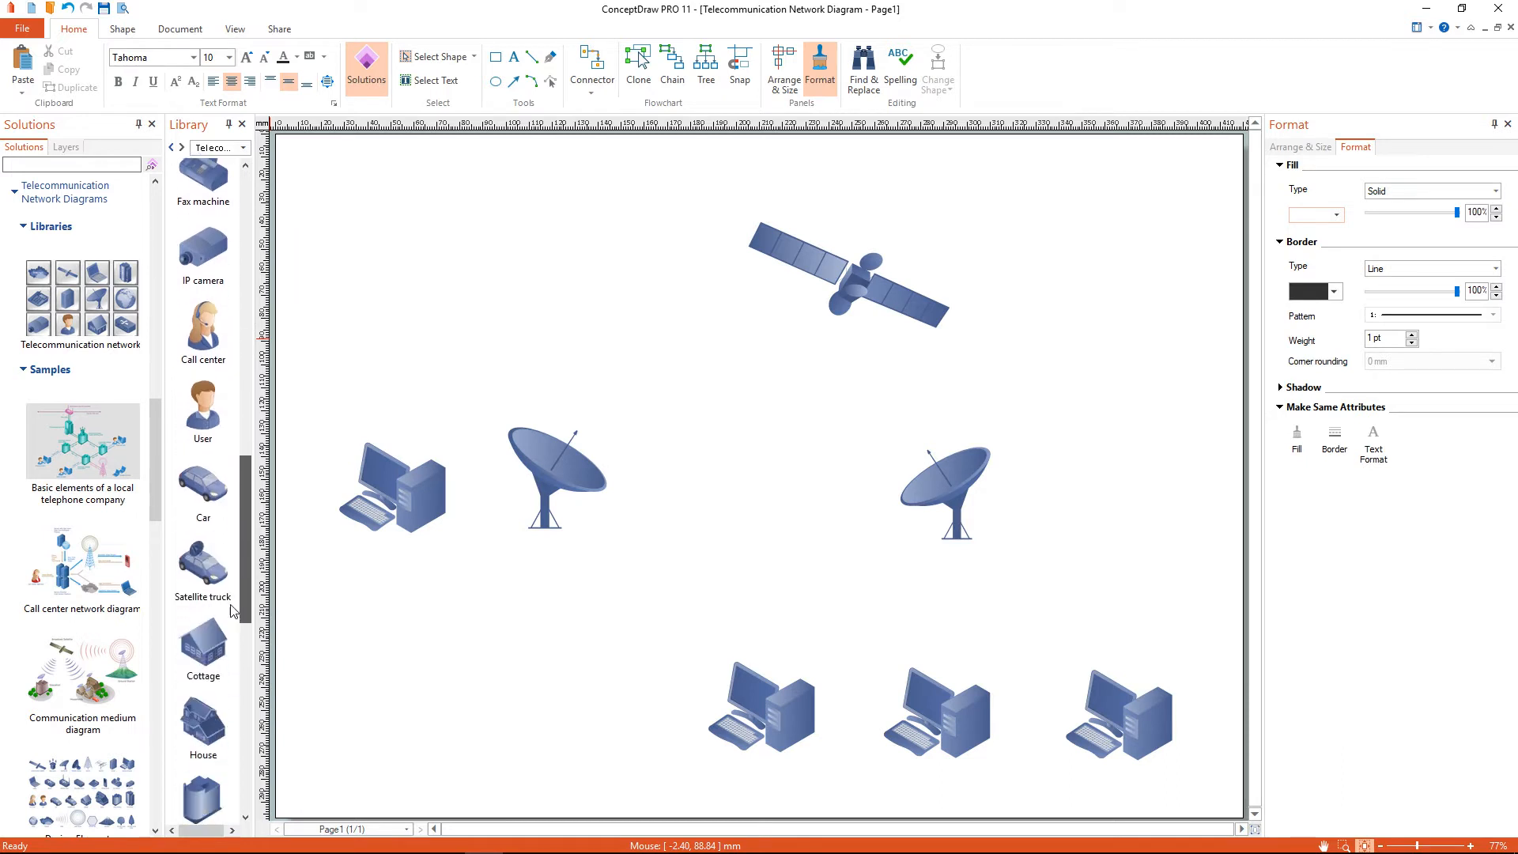
scroll(down, 3)
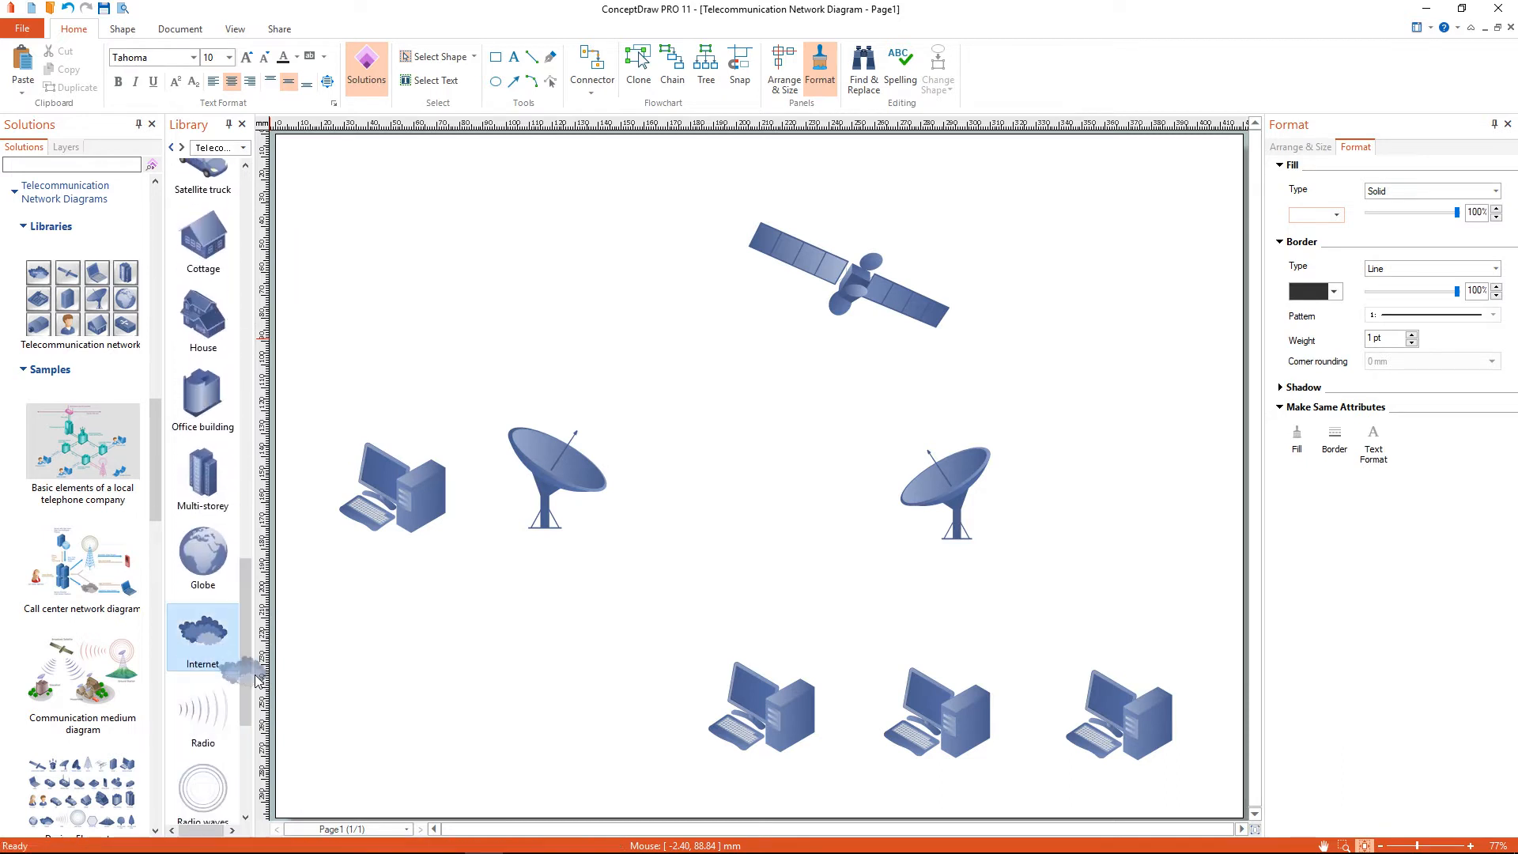
drag(202, 637, 479, 695)
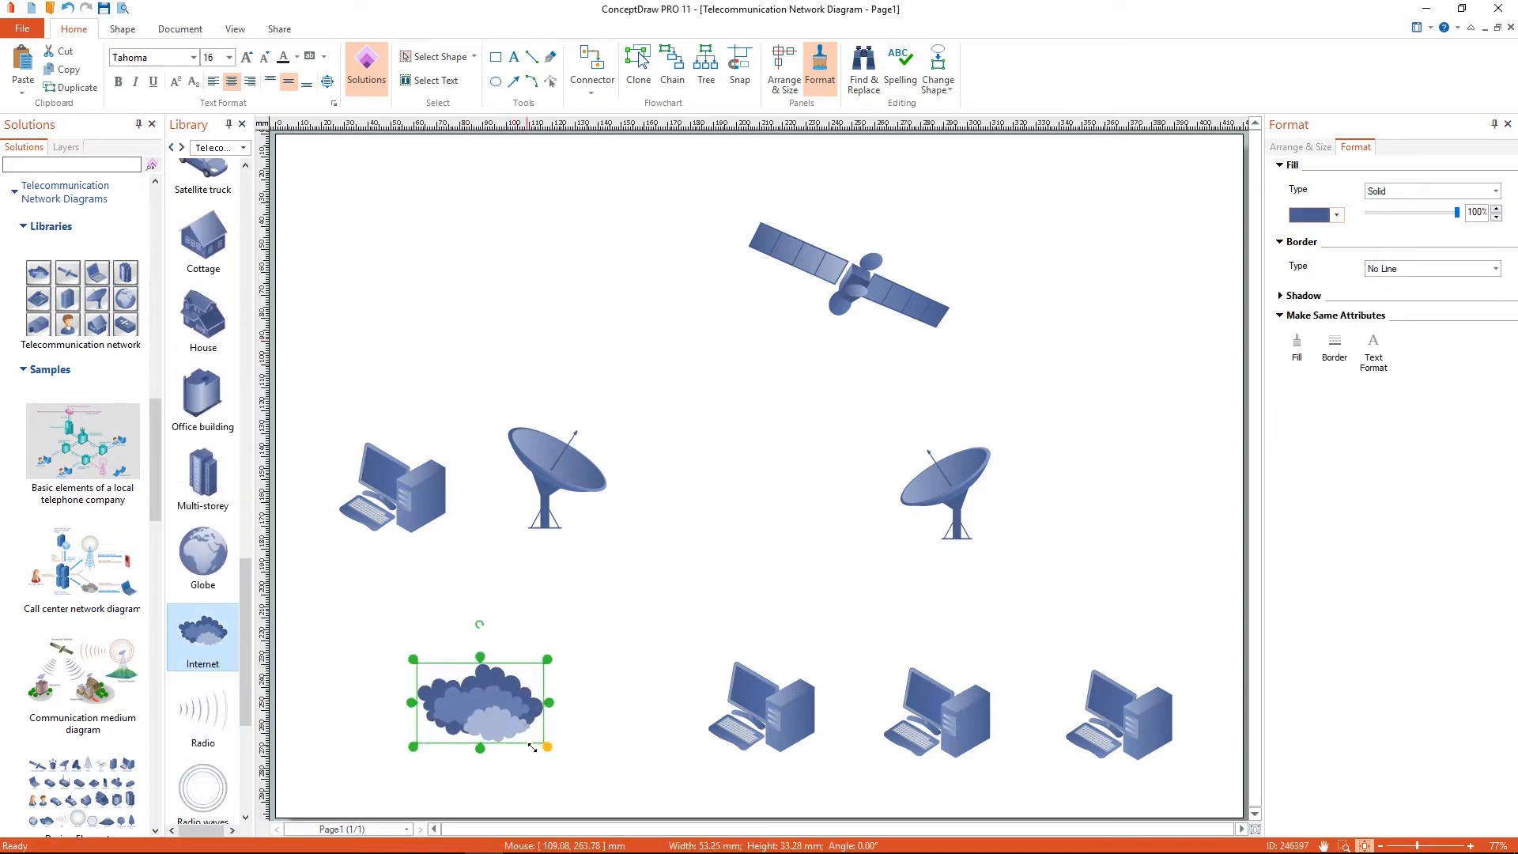
click(594, 778)
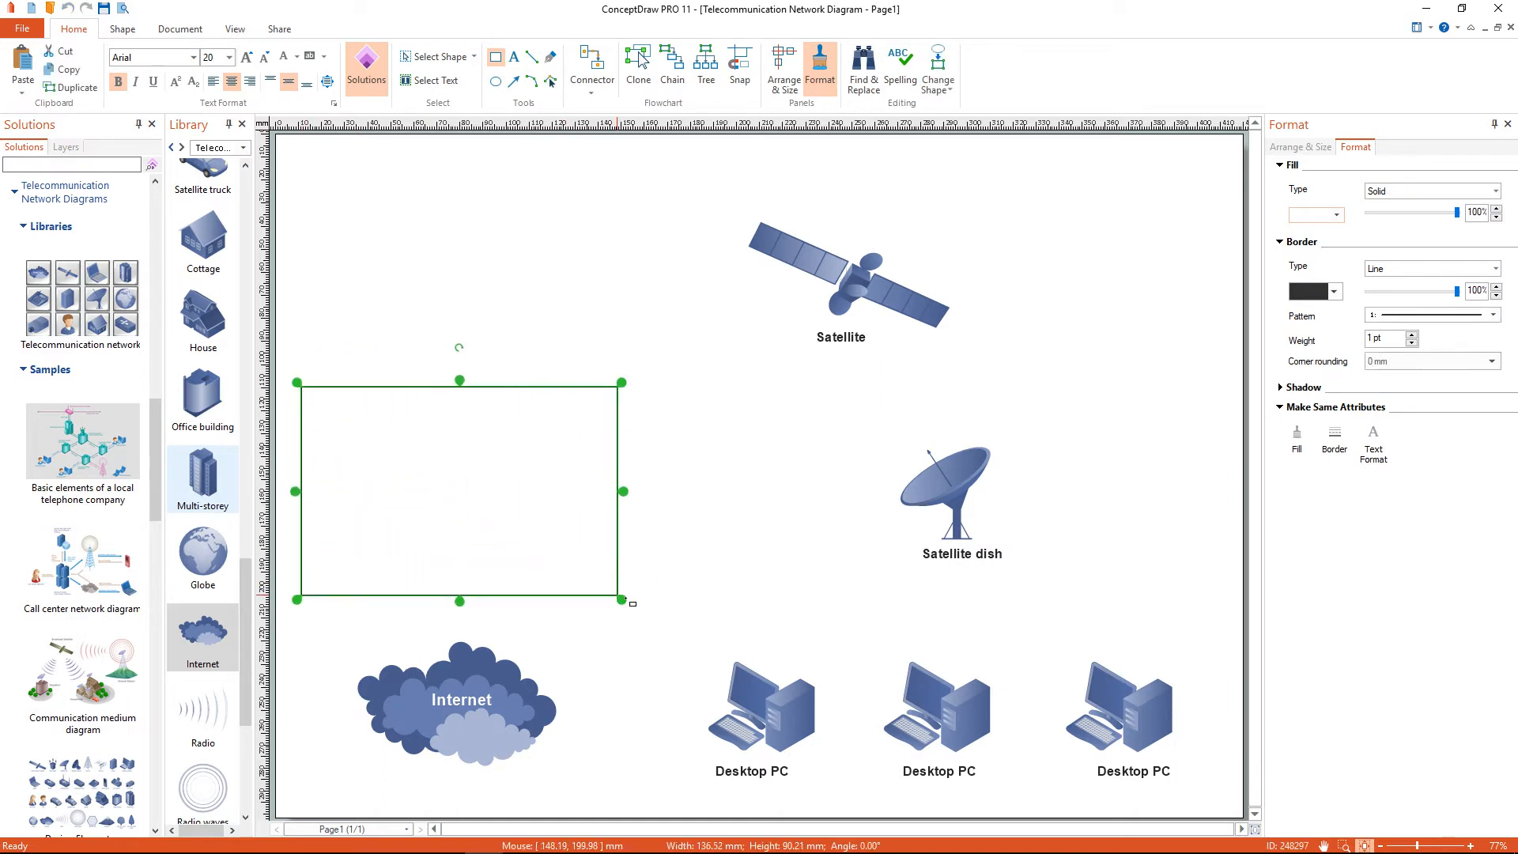
Widen the frame around the left PC and dish, with 12.5 mm rounded corners and a thicker border
drag(624, 601, 650, 615)
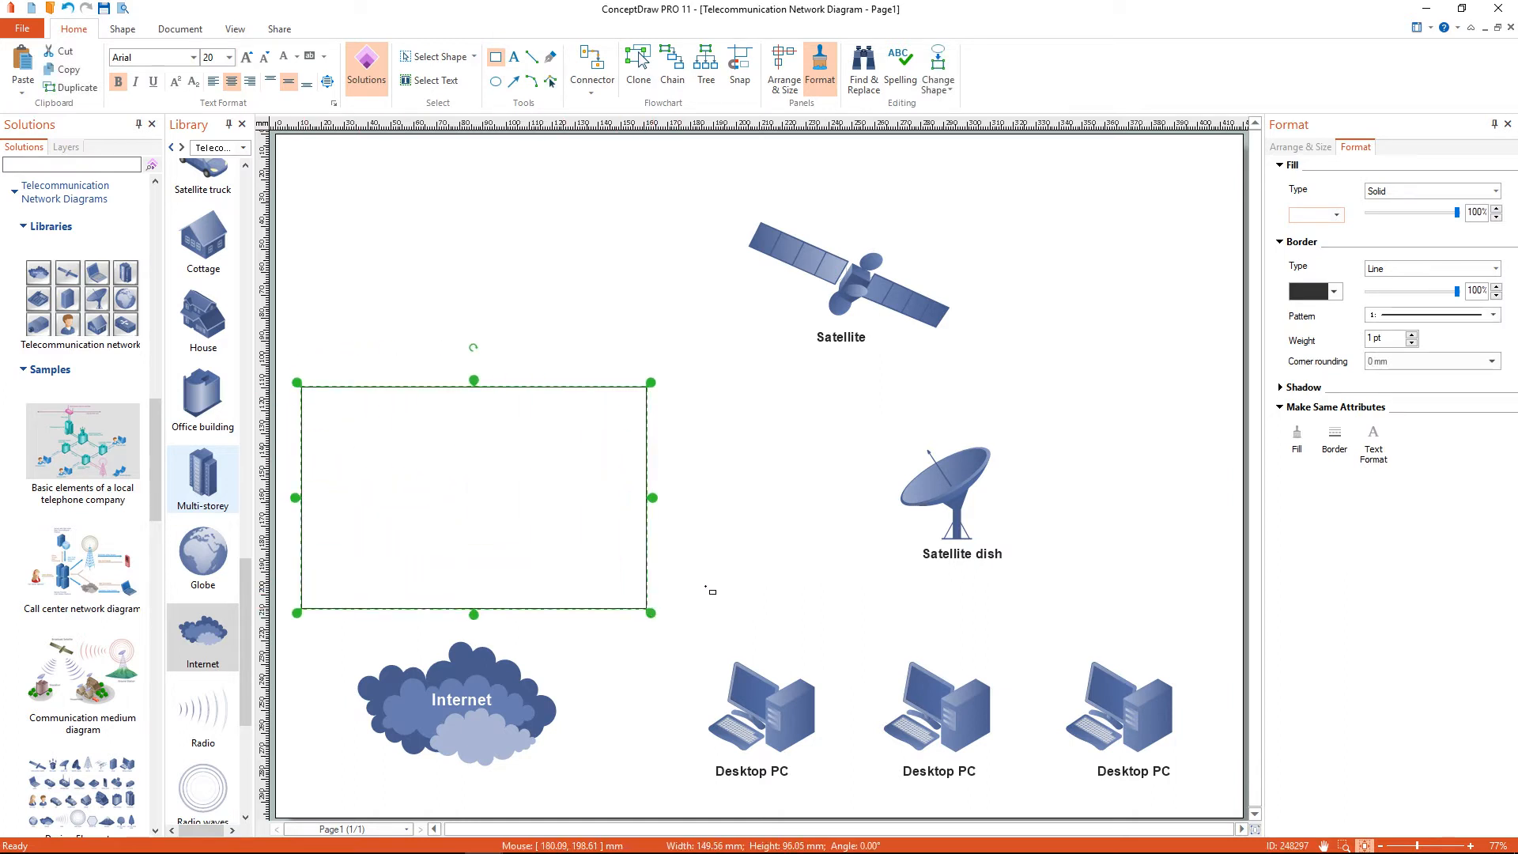
click(1493, 362)
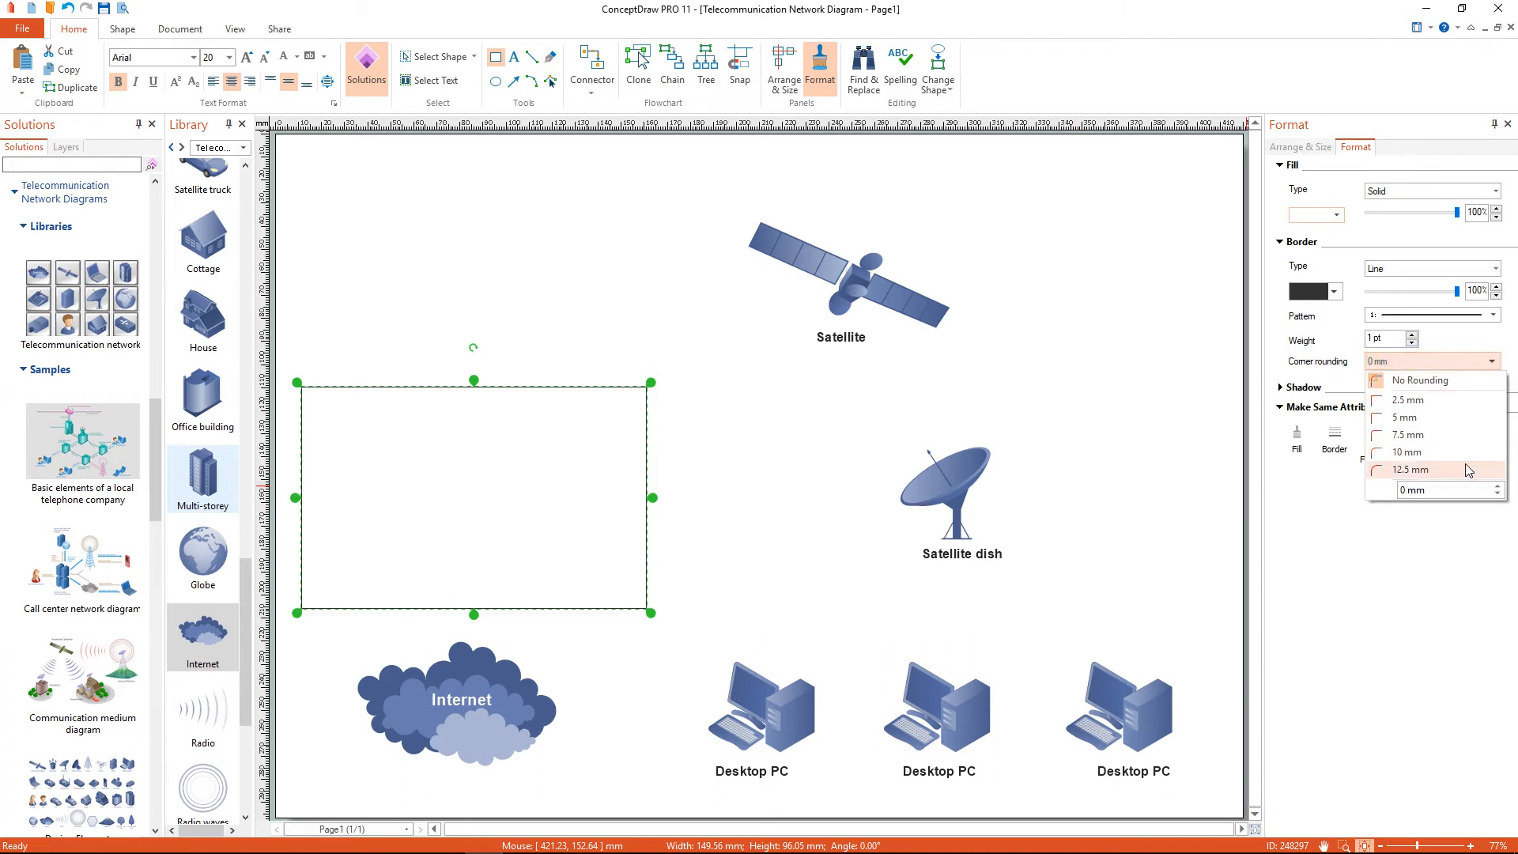
click(1410, 469)
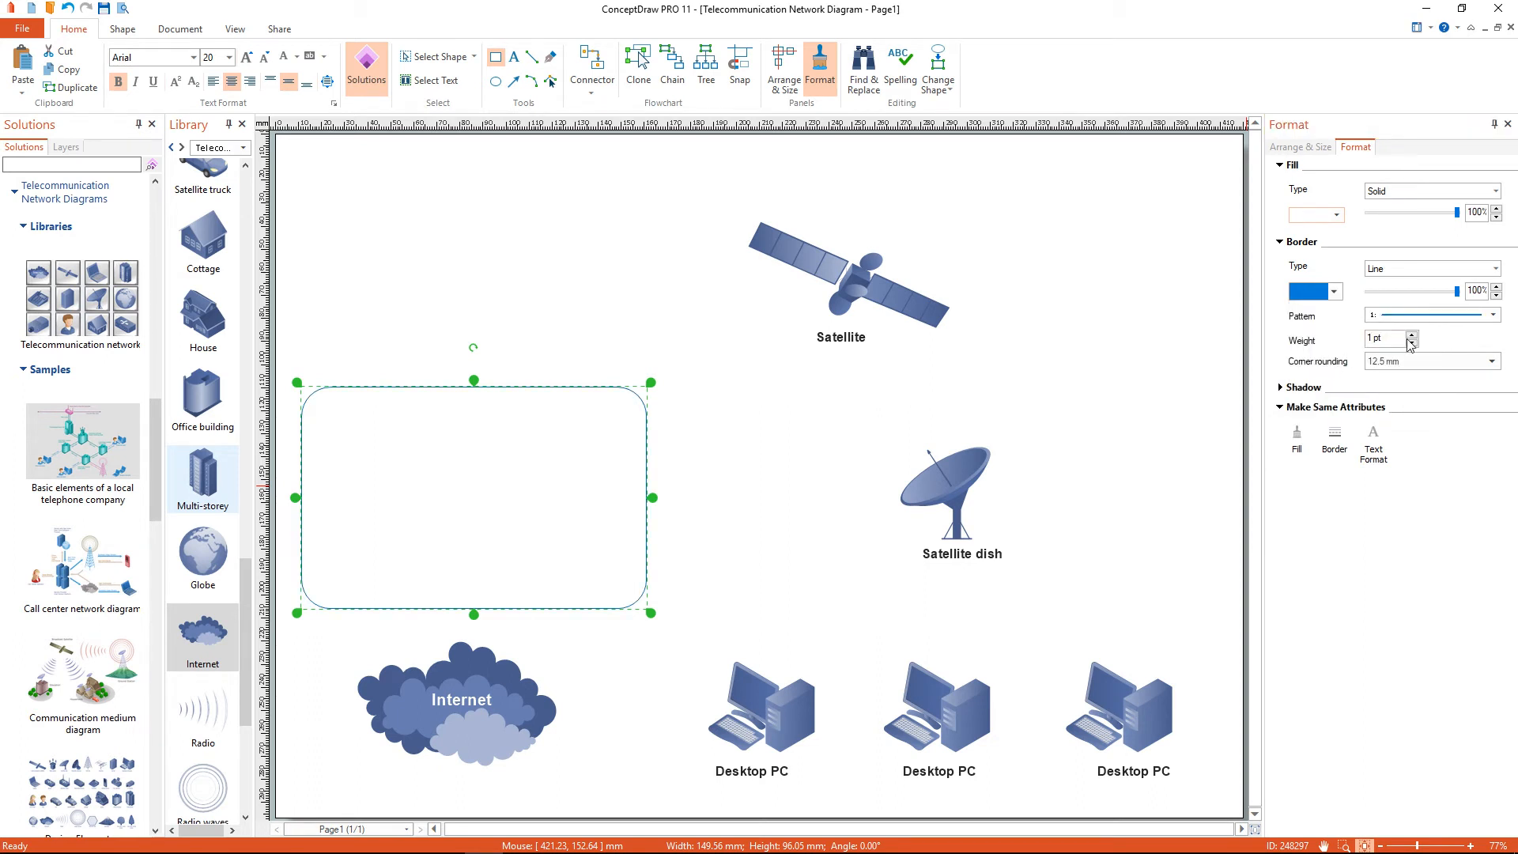
click(1411, 333)
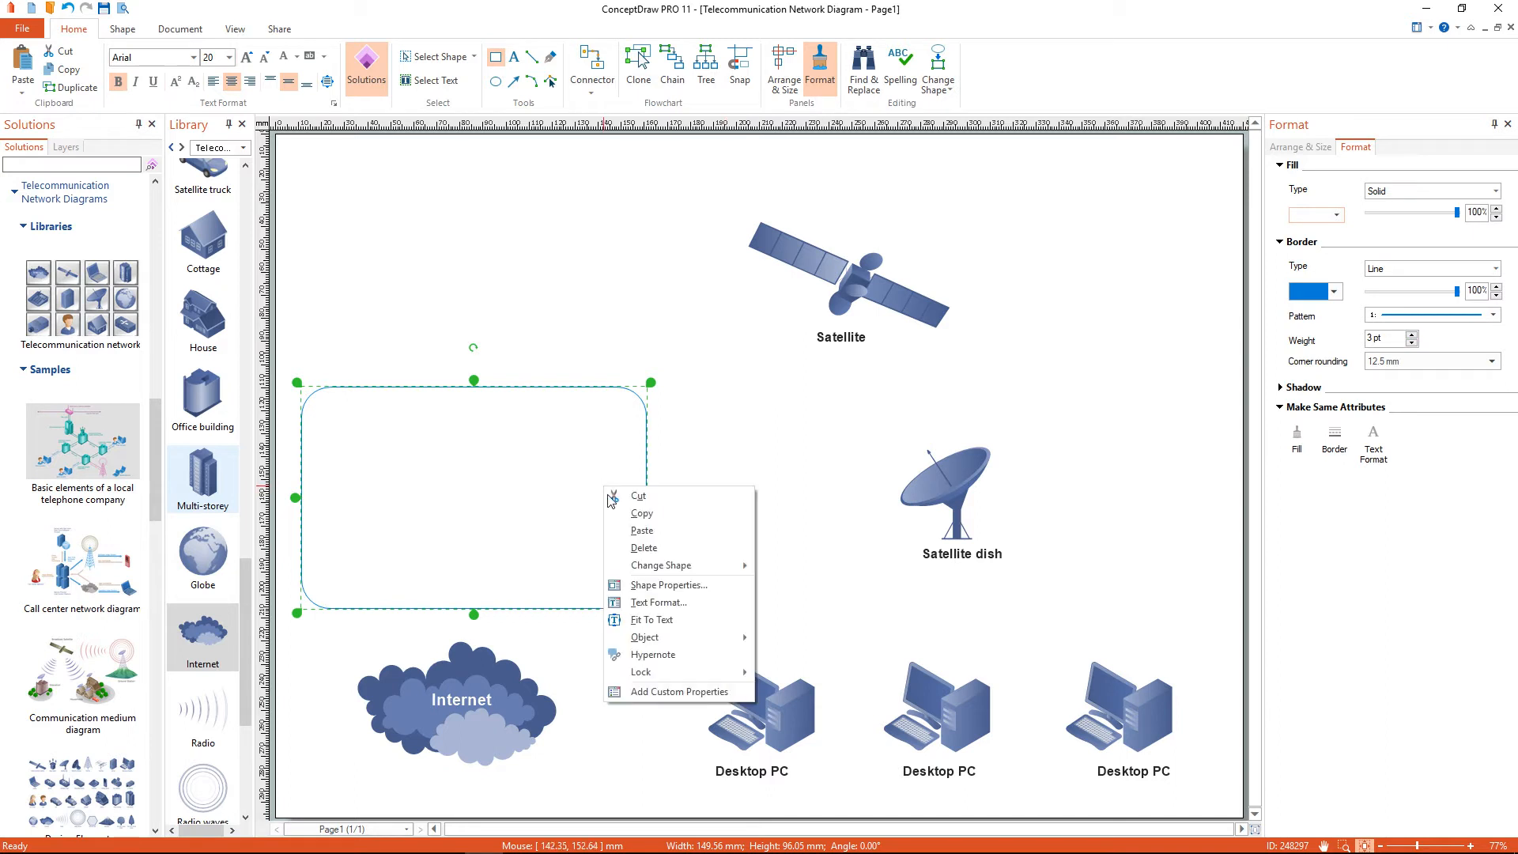
Send the rounded frame to the back behind the other shapes
click(645, 637)
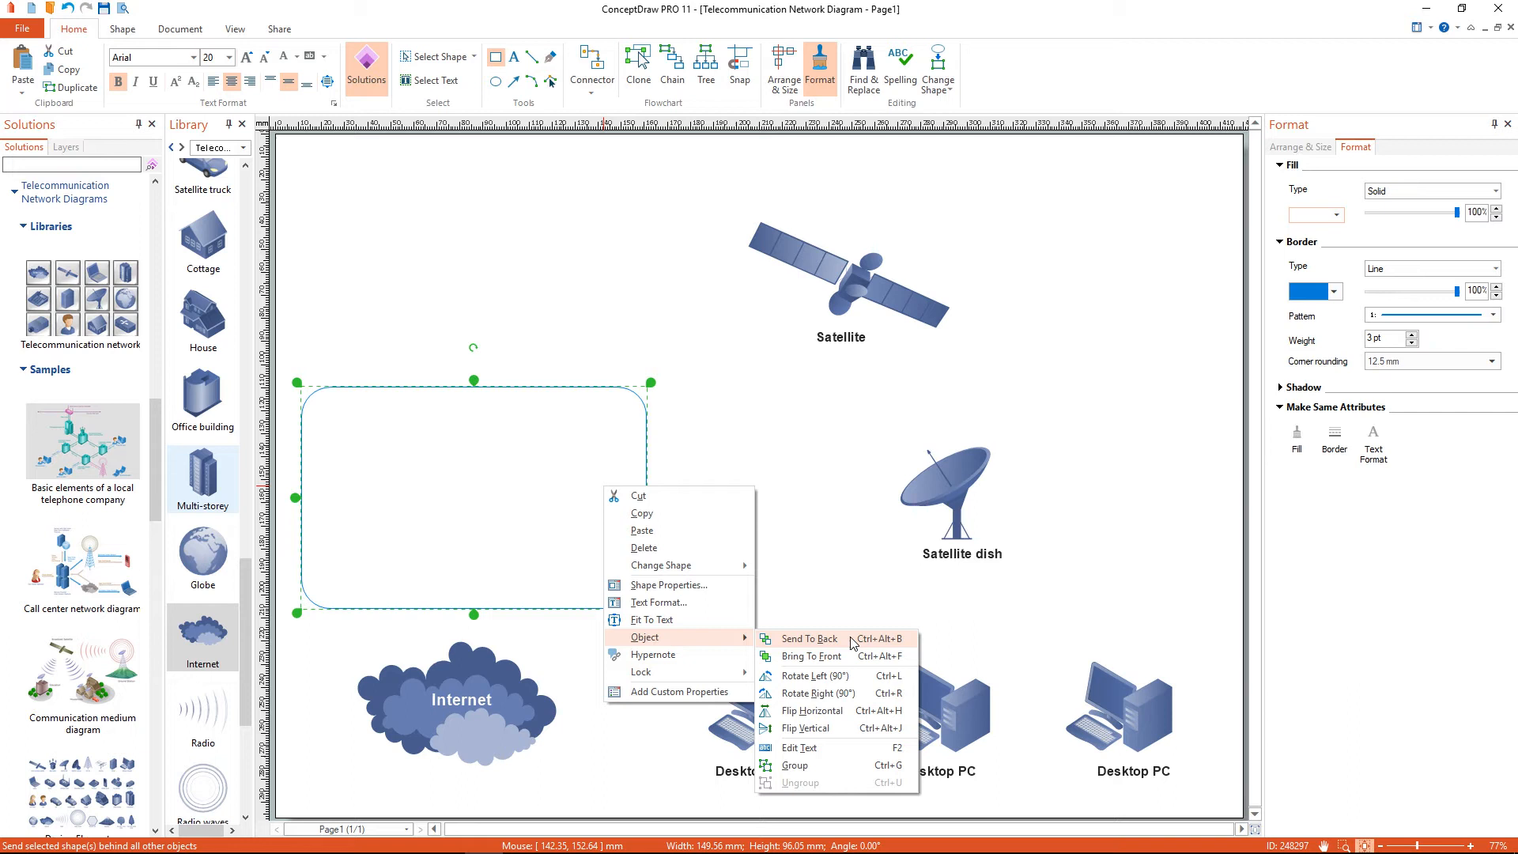
click(808, 639)
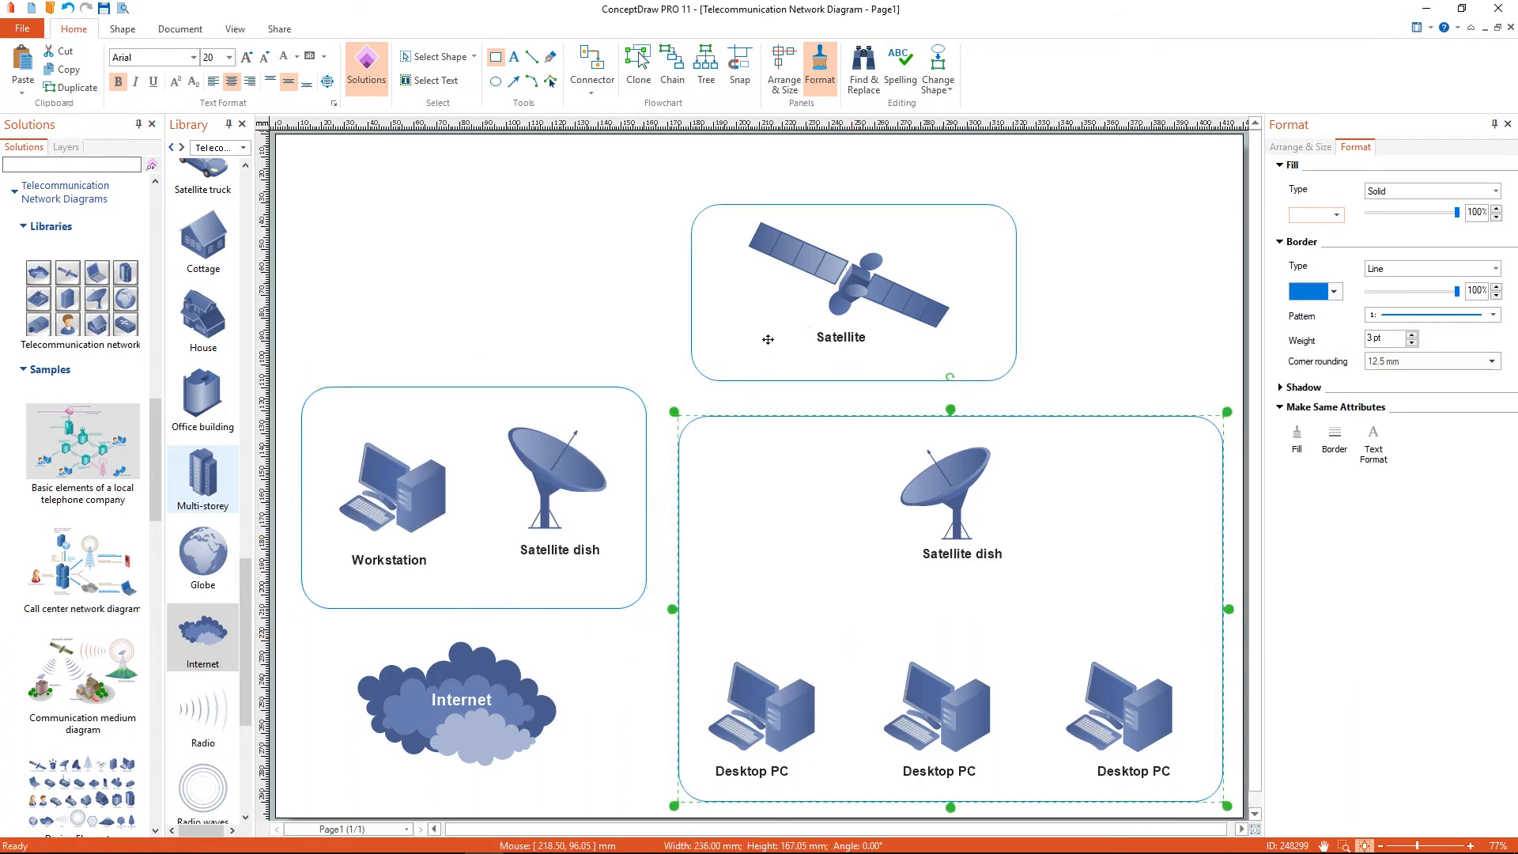
click(592, 94)
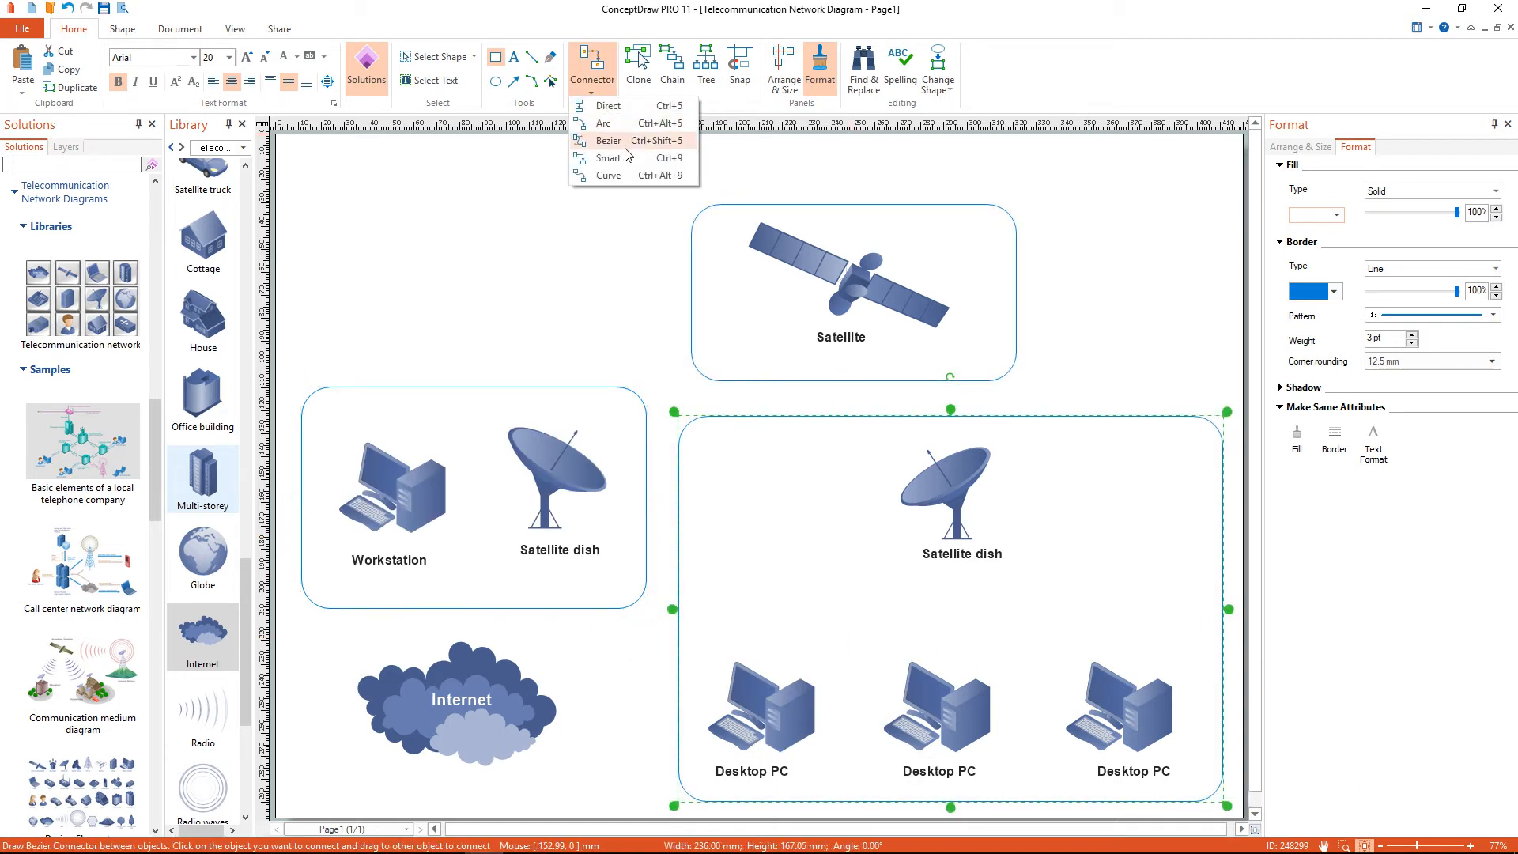
mouse_move(628, 159)
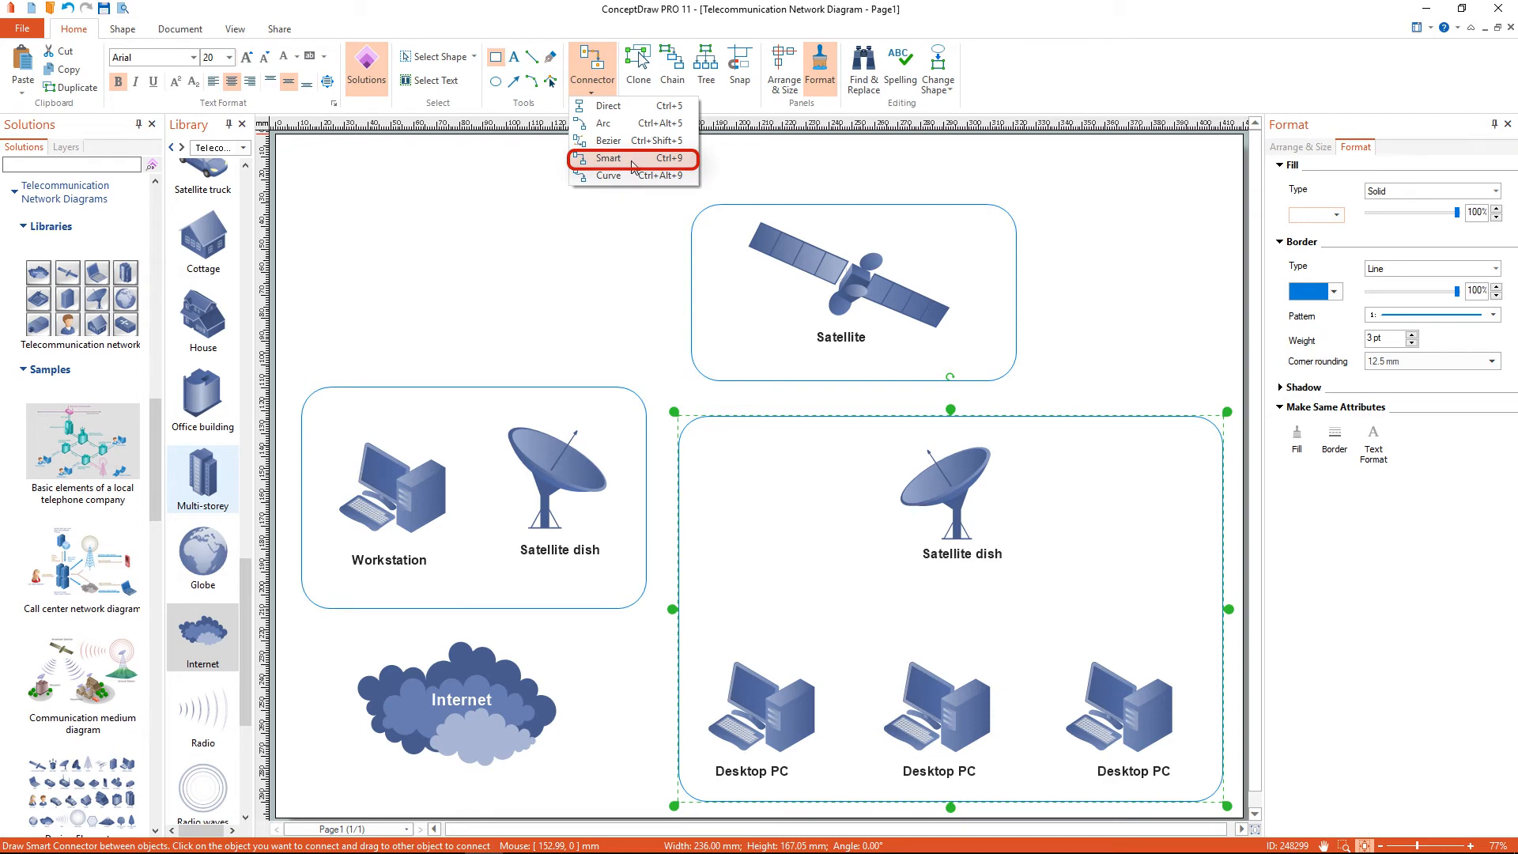
Switch to Direct connectors and connect the left dish to the Internet cloud
click(608, 159)
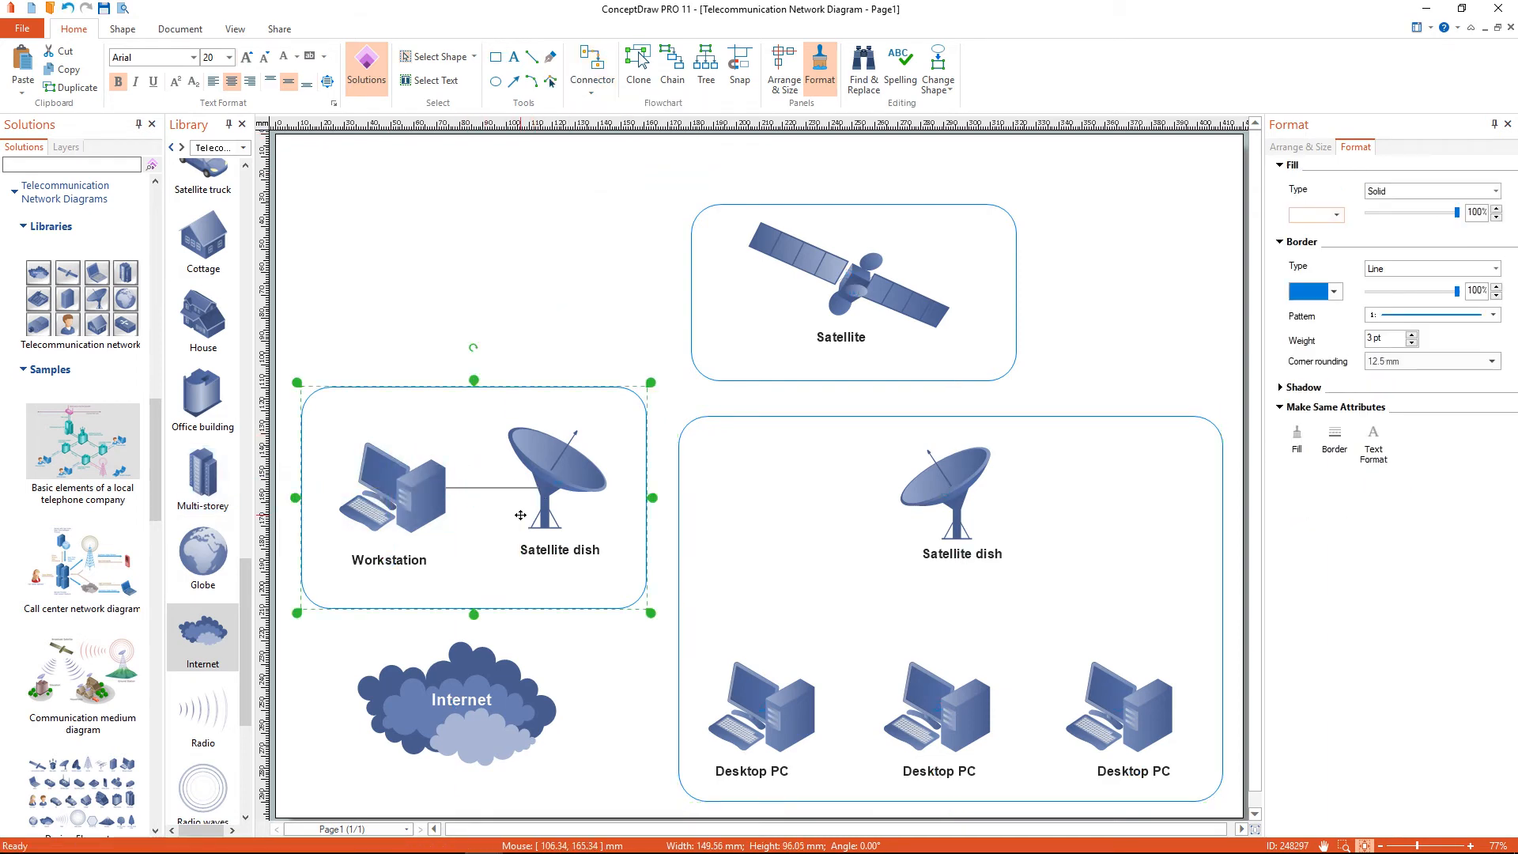
click(593, 94)
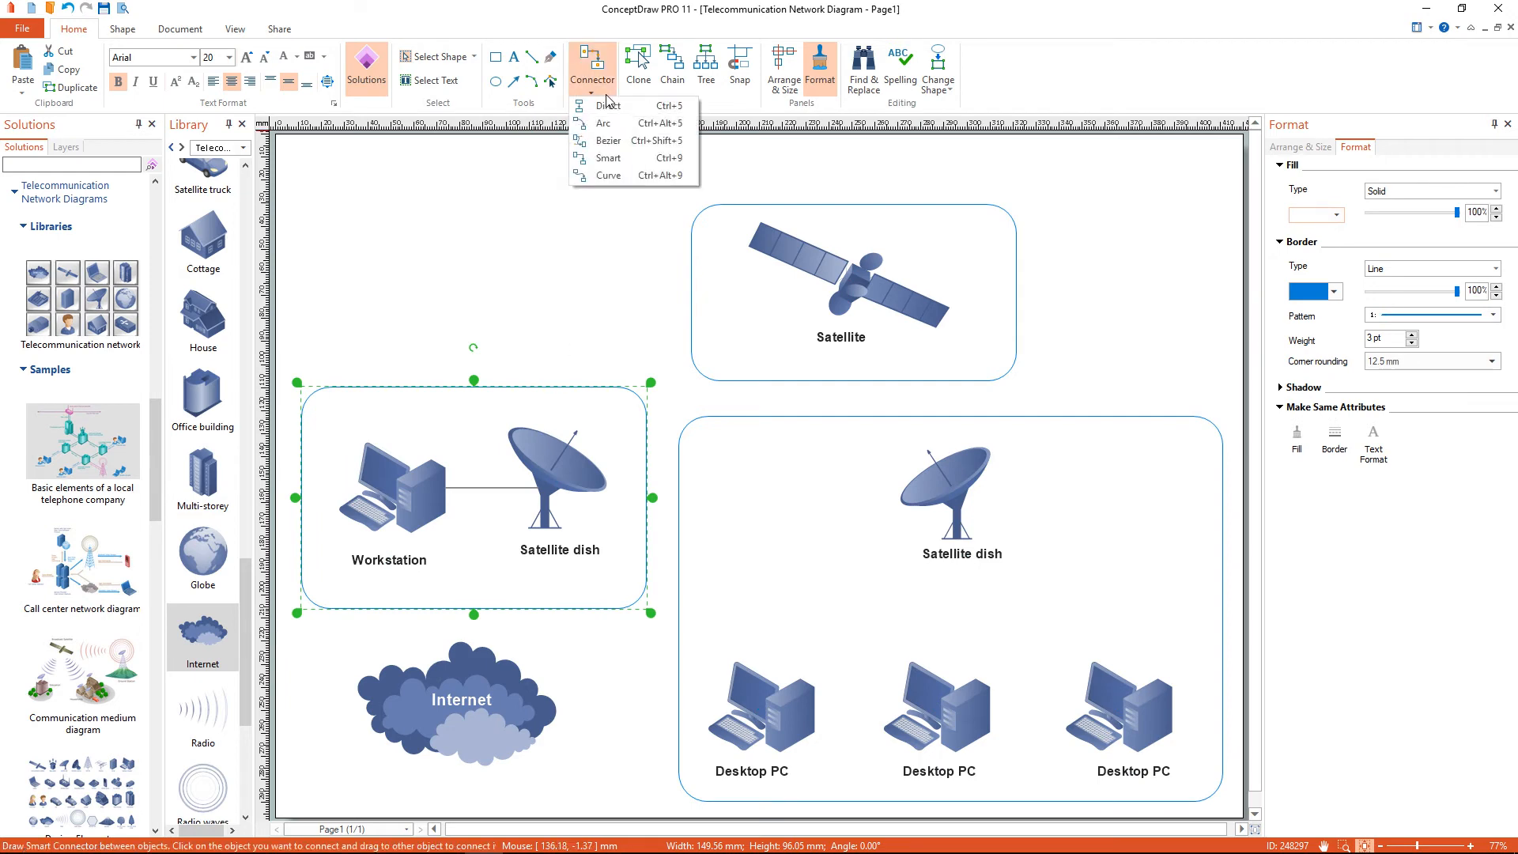
click(602, 105)
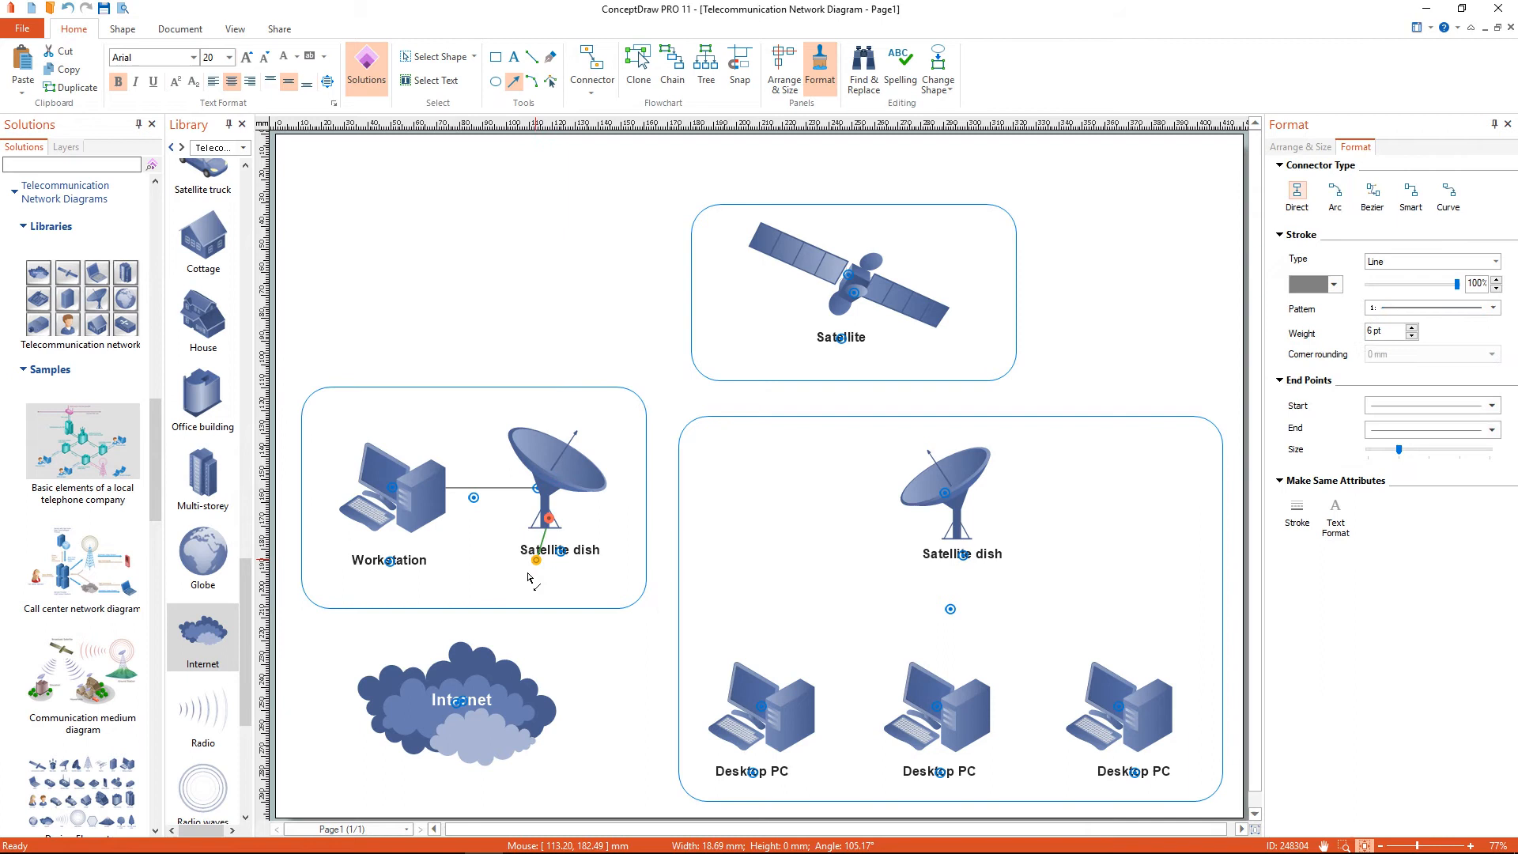
drag(548, 540, 464, 665)
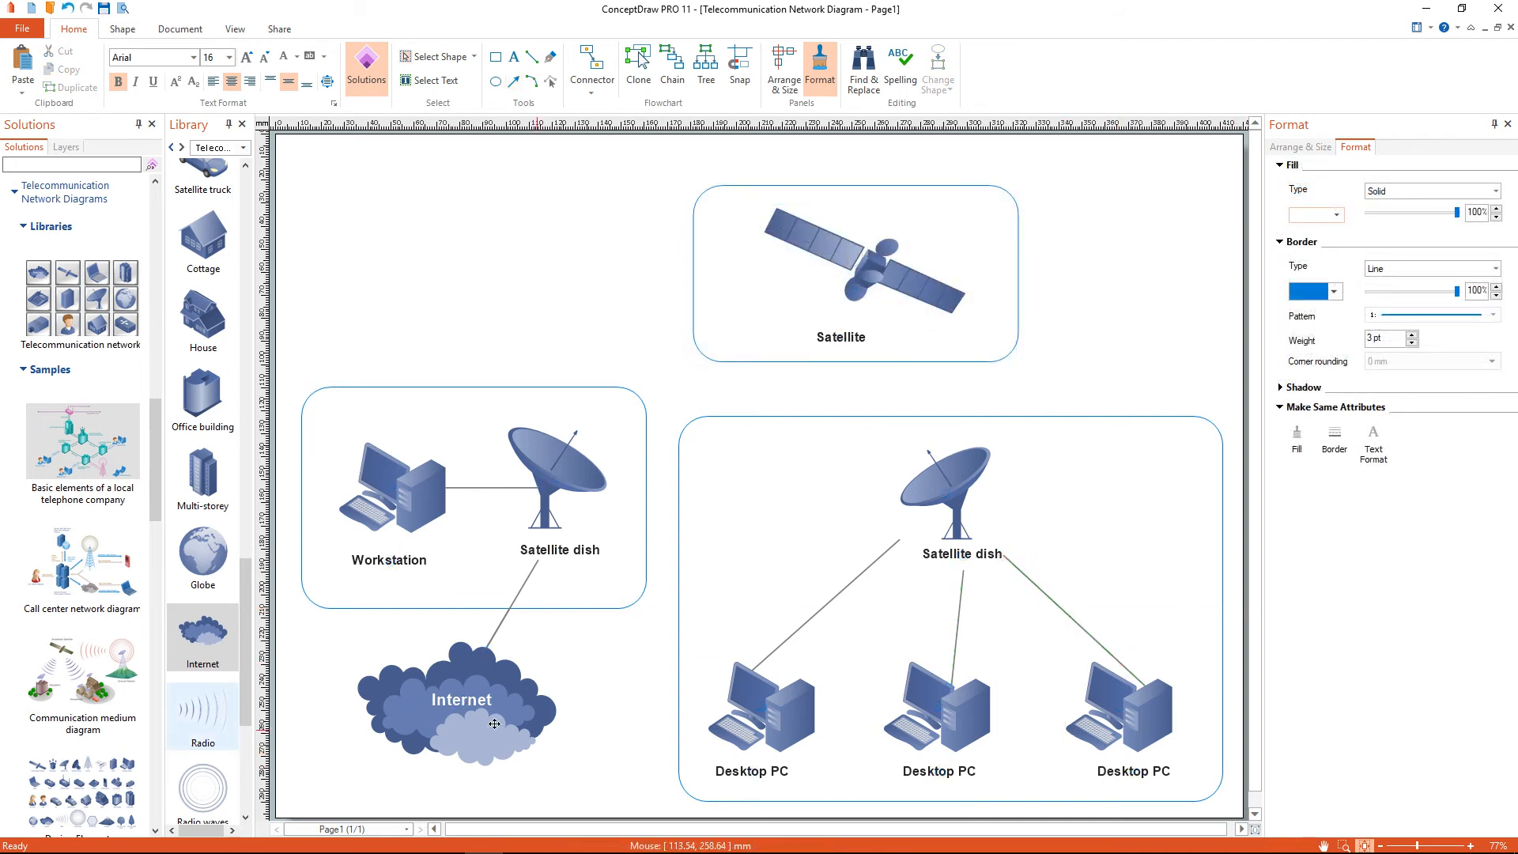
Place radio waves beside the satellite and enlarge them toward the dishes
drag(202, 710, 651, 363)
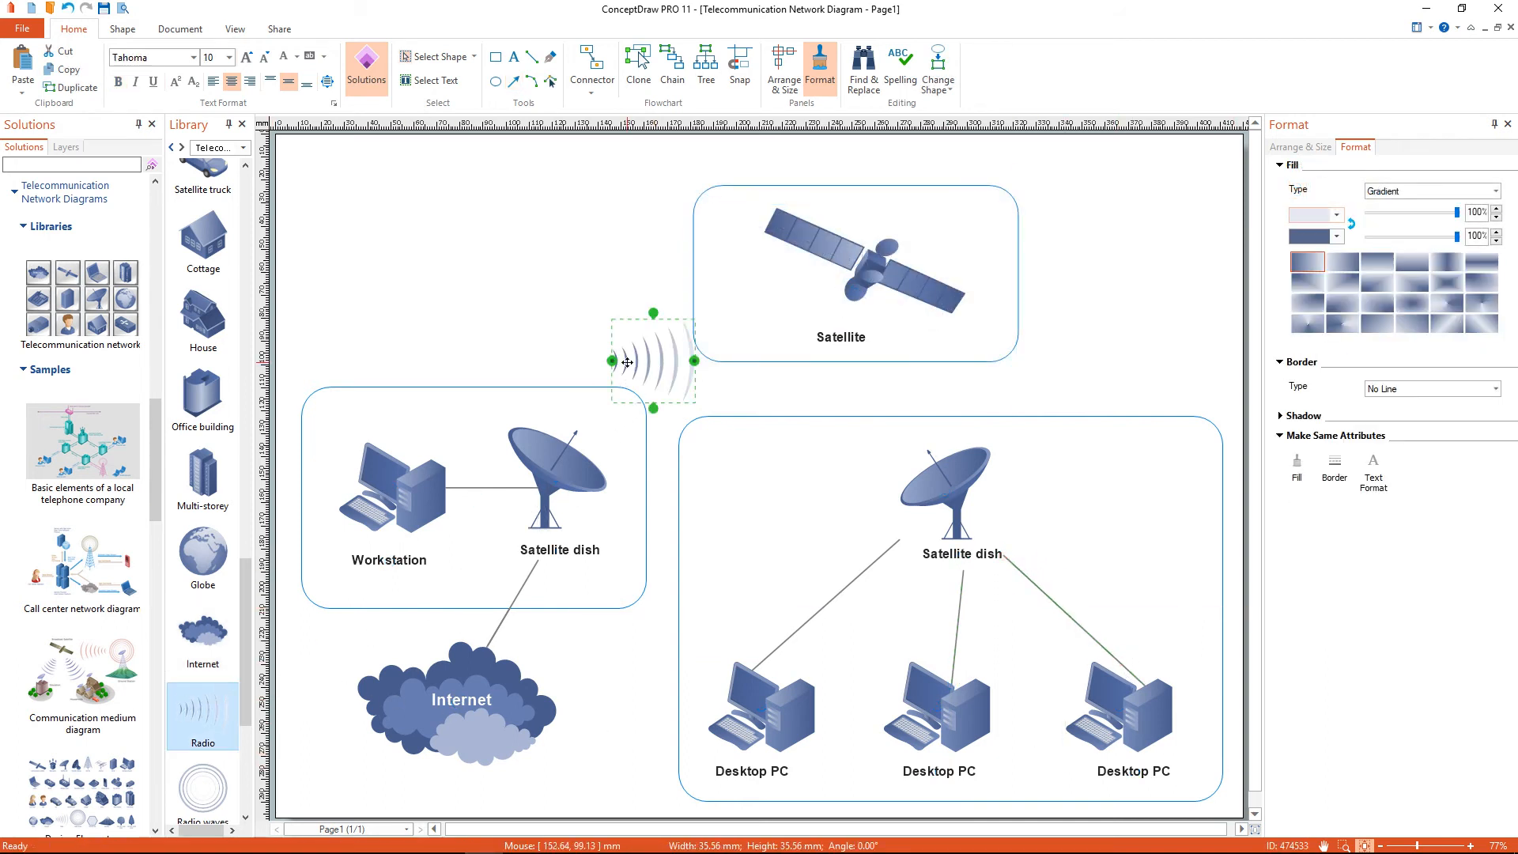
drag(652, 359, 763, 323)
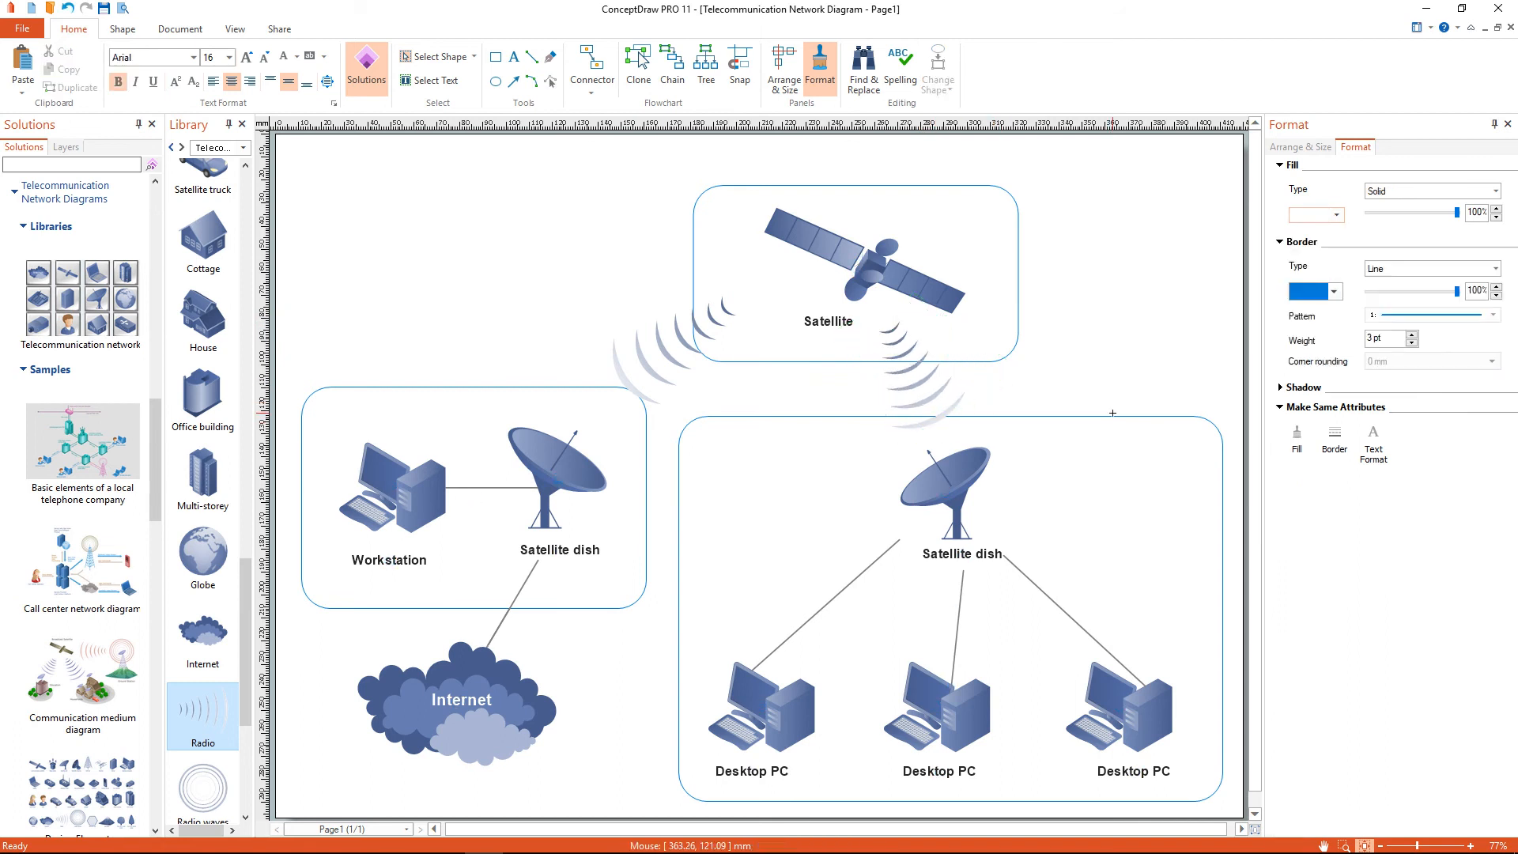
click(943, 499)
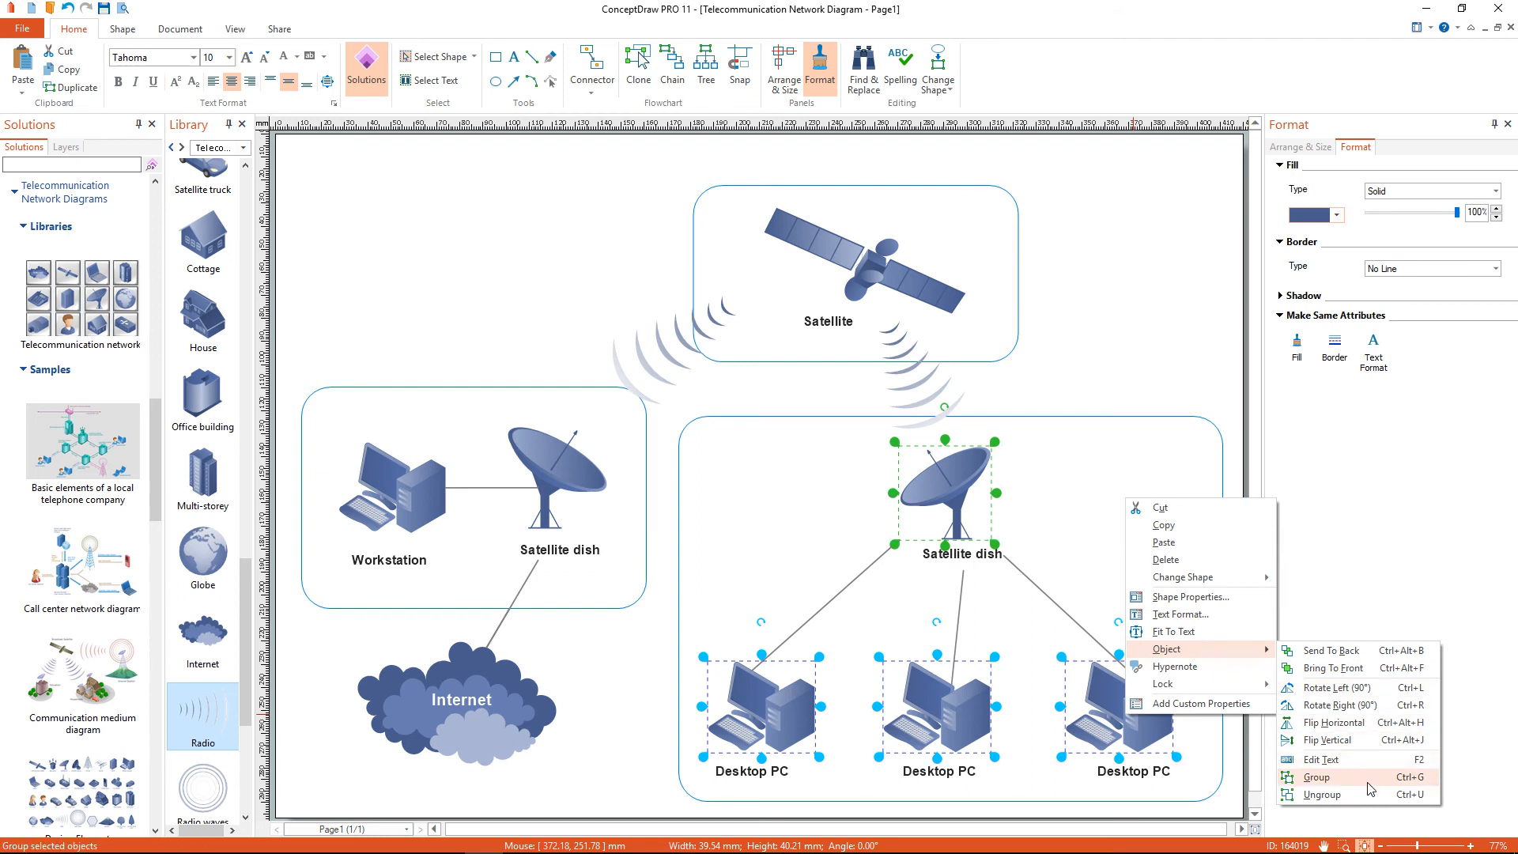
Apply Object > Group to the selected right dish and three desktop PCs
click(1321, 777)
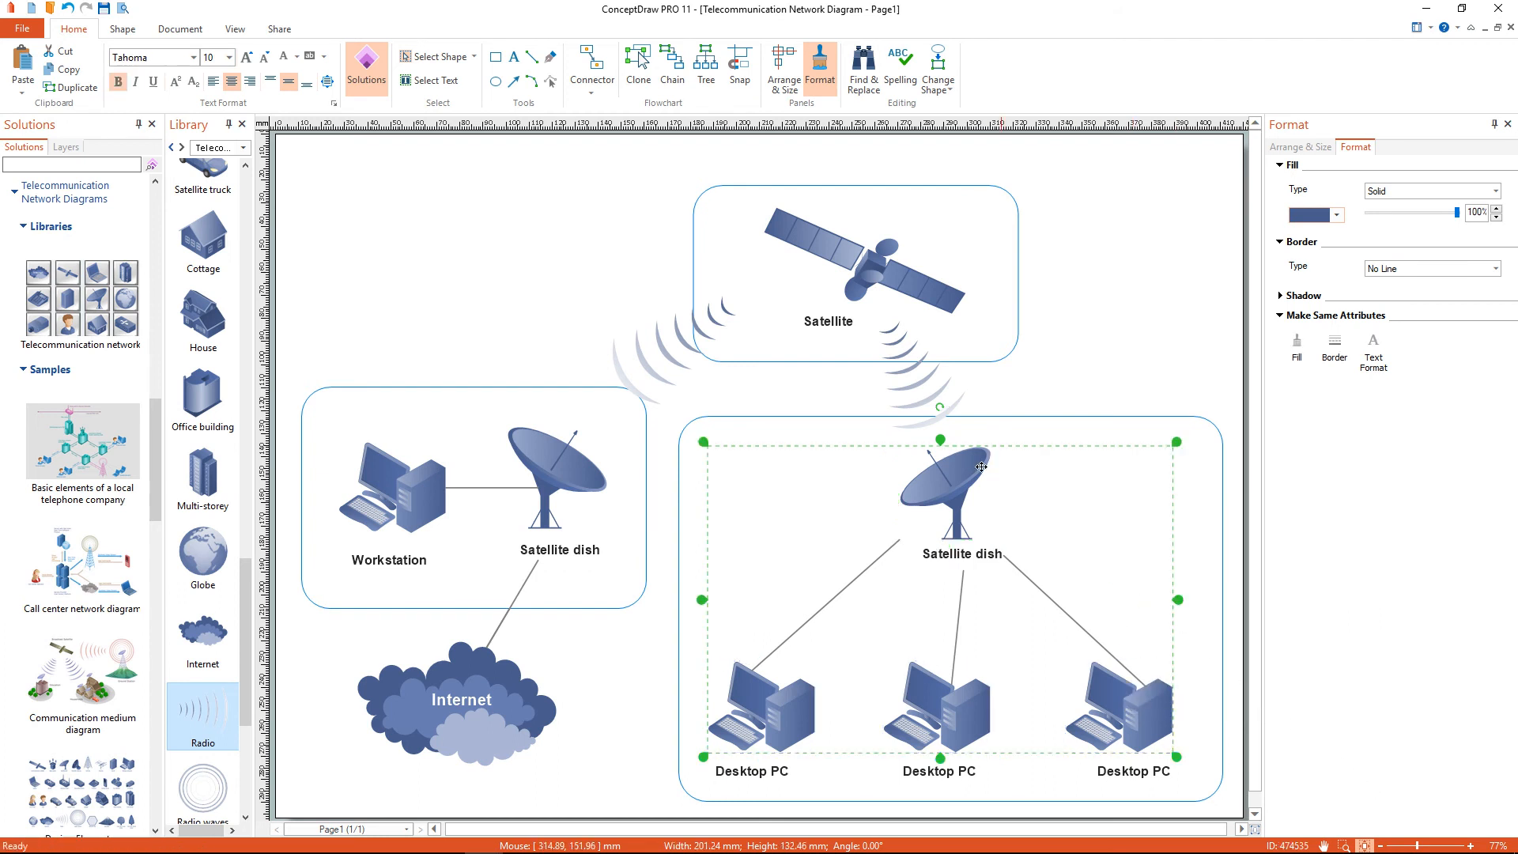